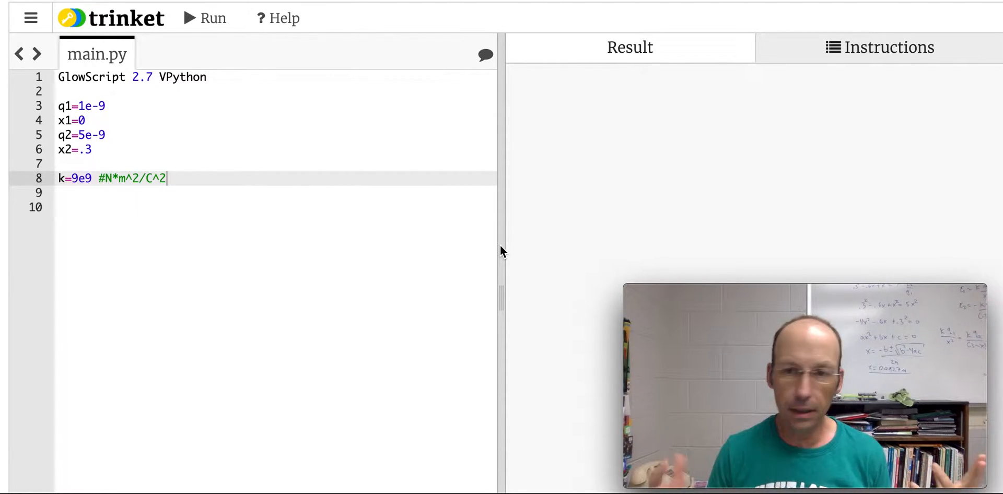
pyautogui.moveTo(534, 265)
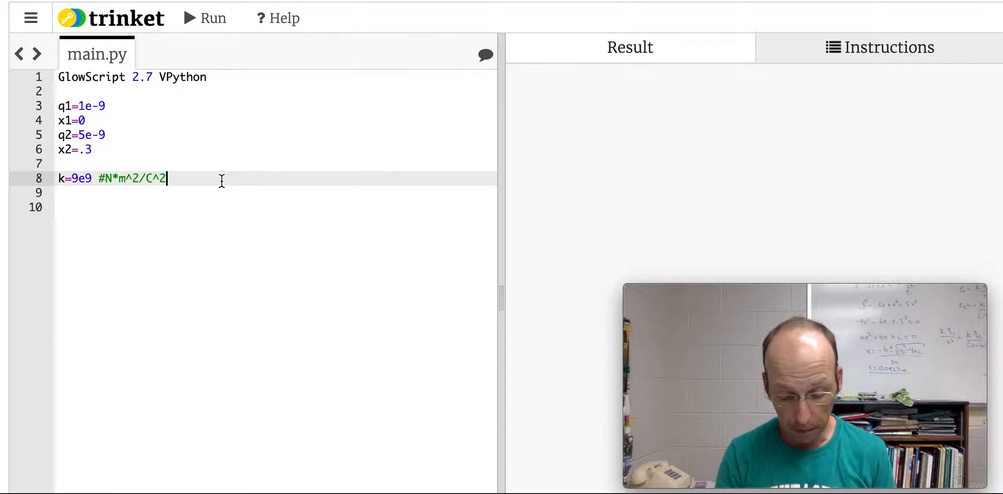
# Step: Set the position x=0.0927 below the k constant and begin an E1=k*q1 field line
pyautogui.press('Enter')
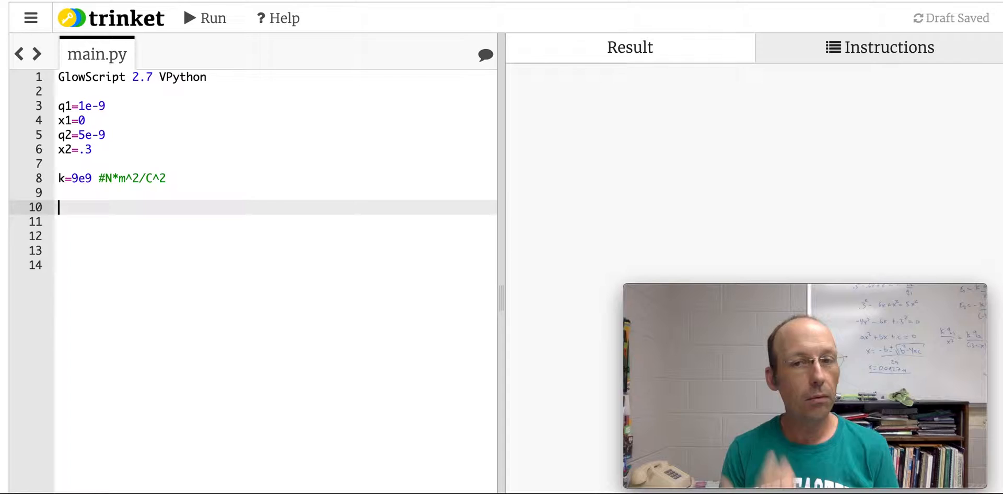
pyautogui.write('x')
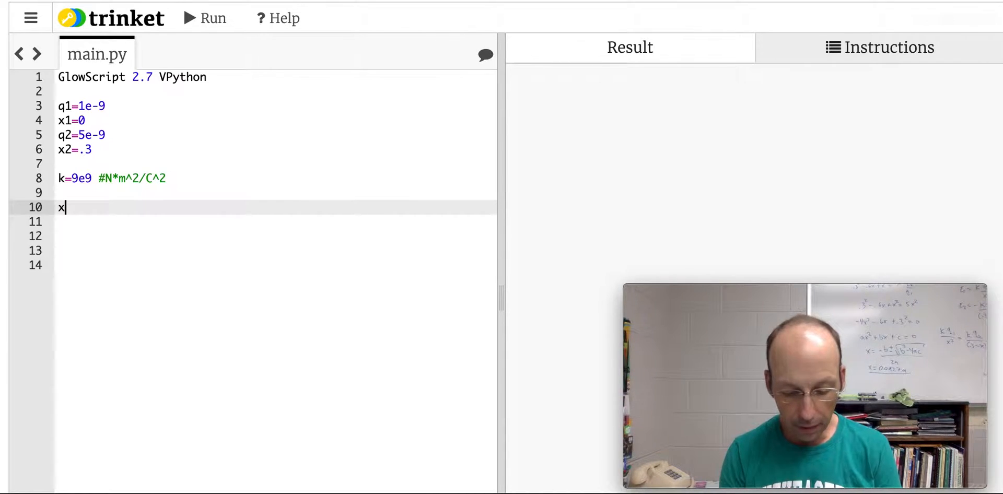
pyautogui.write('=')
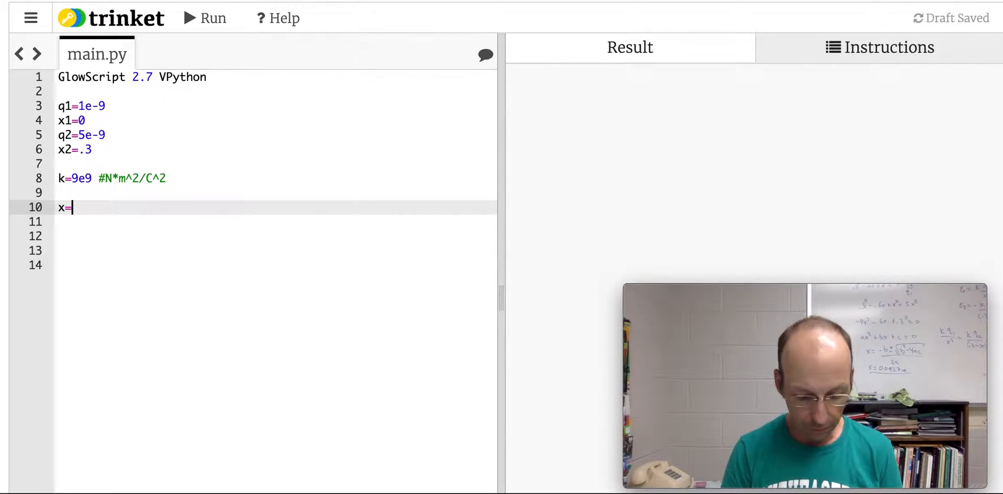
pyautogui.write('0.0927')
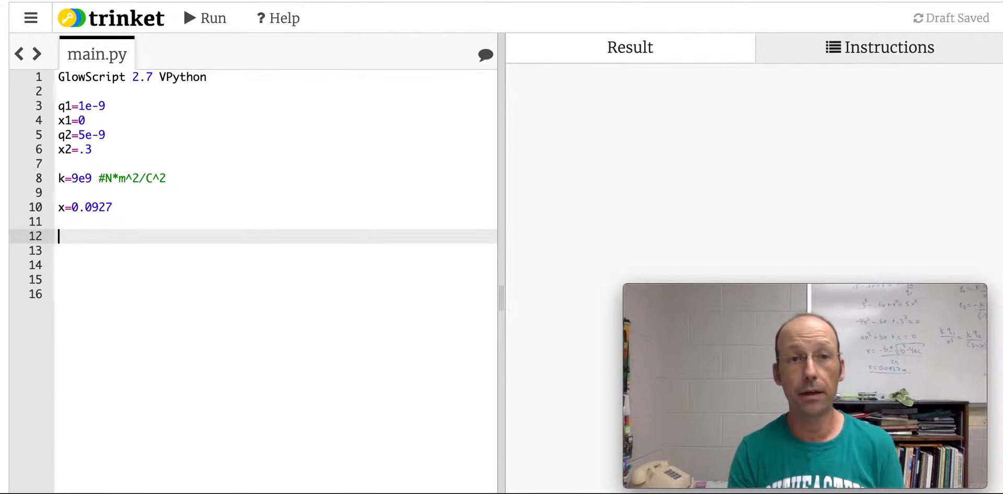
pyautogui.write('E1')
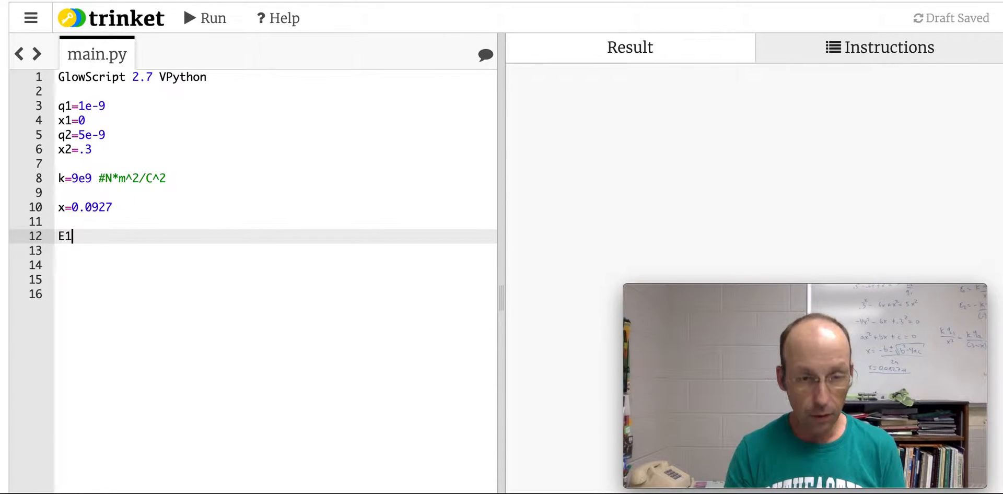
pyautogui.write('=k*')
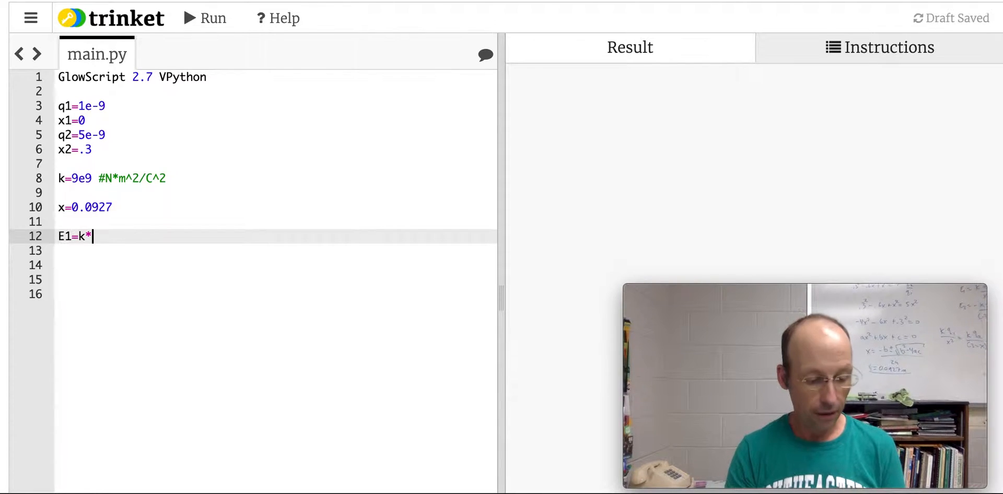
pyautogui.write('q1')
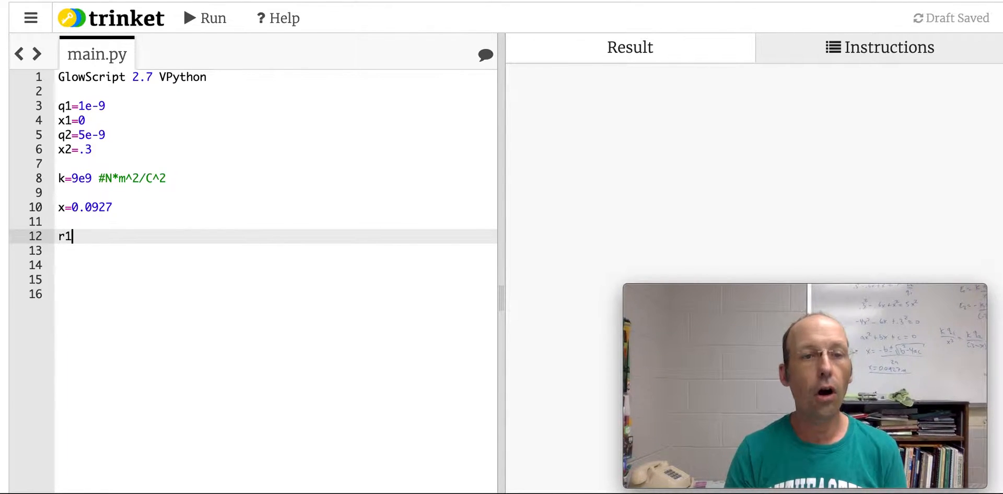
pyautogui.write('=x1')
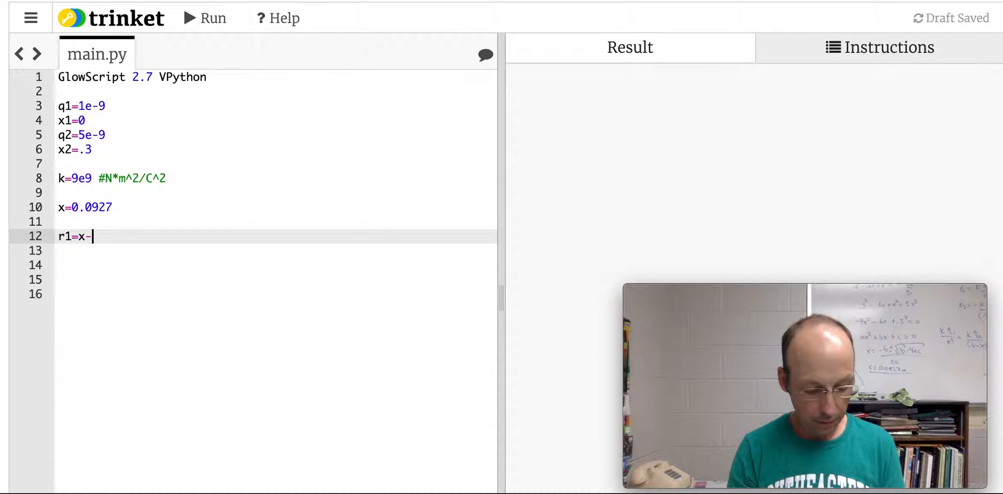
# Step: Define the distances r1=x-x1 and r2=x2-x to the two charges
pyautogui.write('x1')
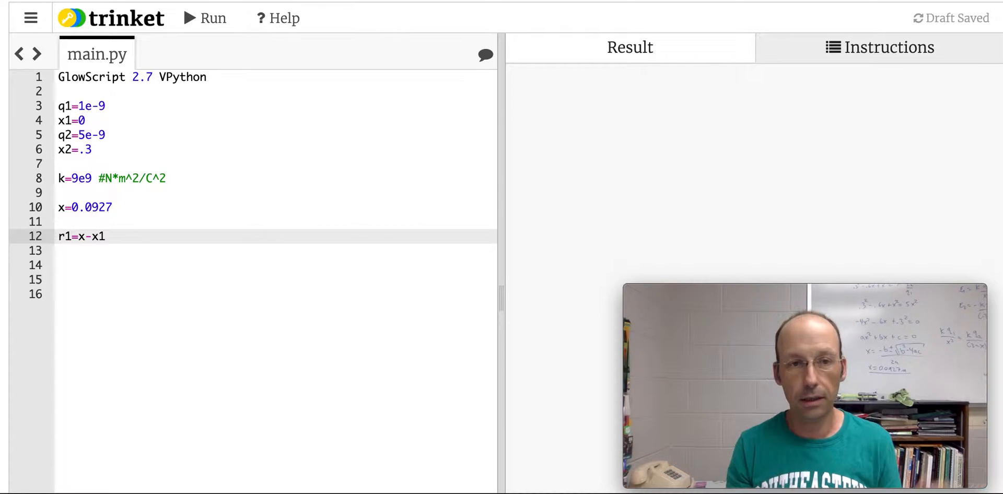
pyautogui.write('r2')
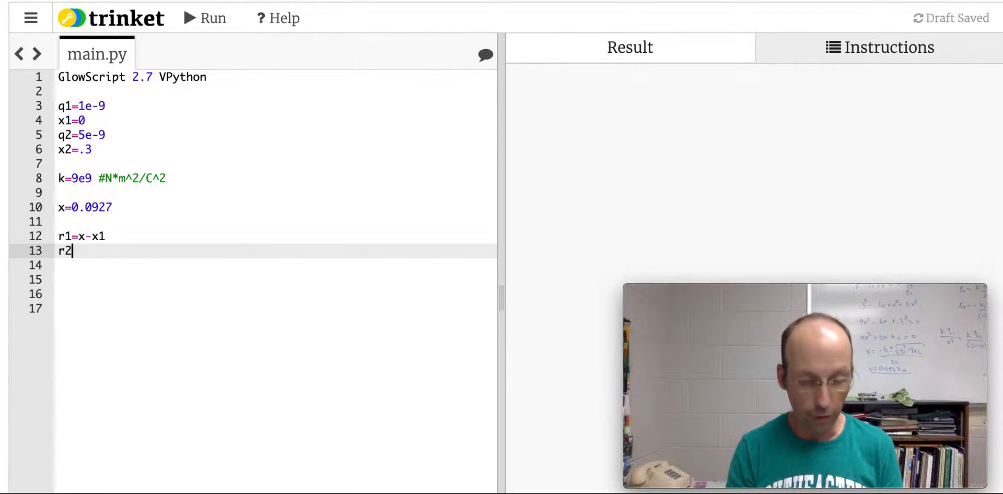
pyautogui.write('=')
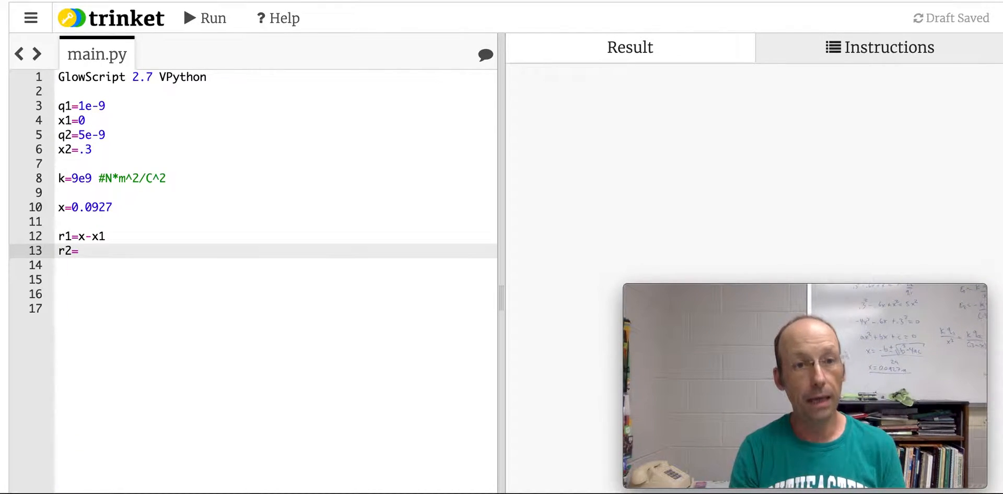
pyautogui.write('x')
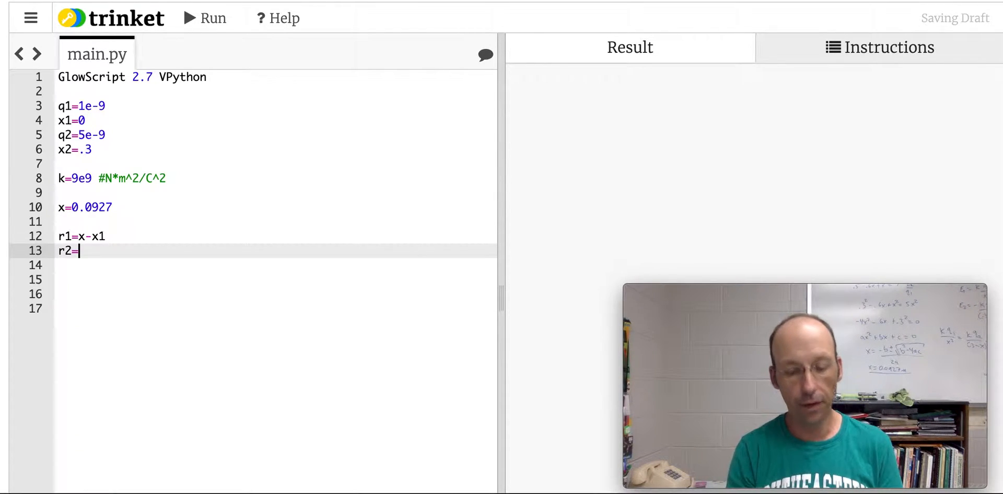
pyautogui.write('x2-x')
pyautogui.click(276, 279)
pyautogui.write('E1=')
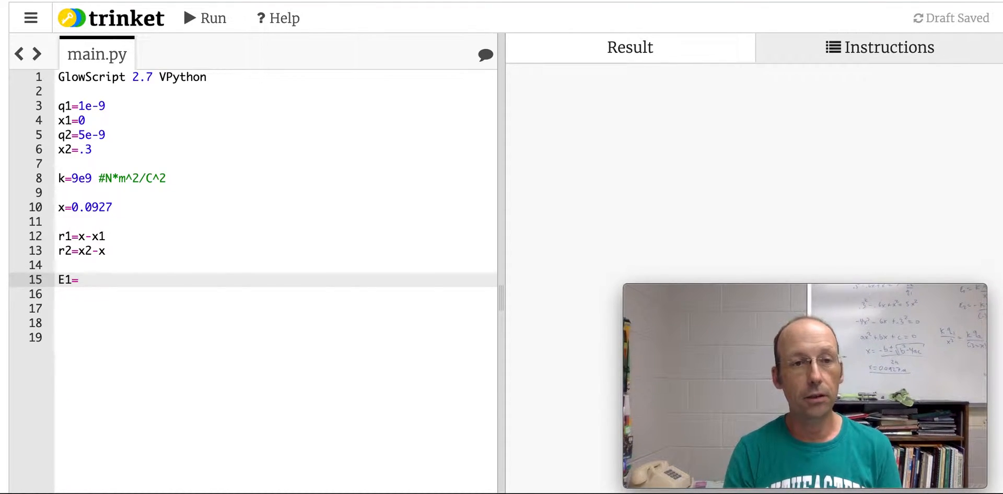
# Step: Compute E1=k*q1/r1**2 and print it as "E1 = " with N/C units
pyautogui.write('k*q1/')
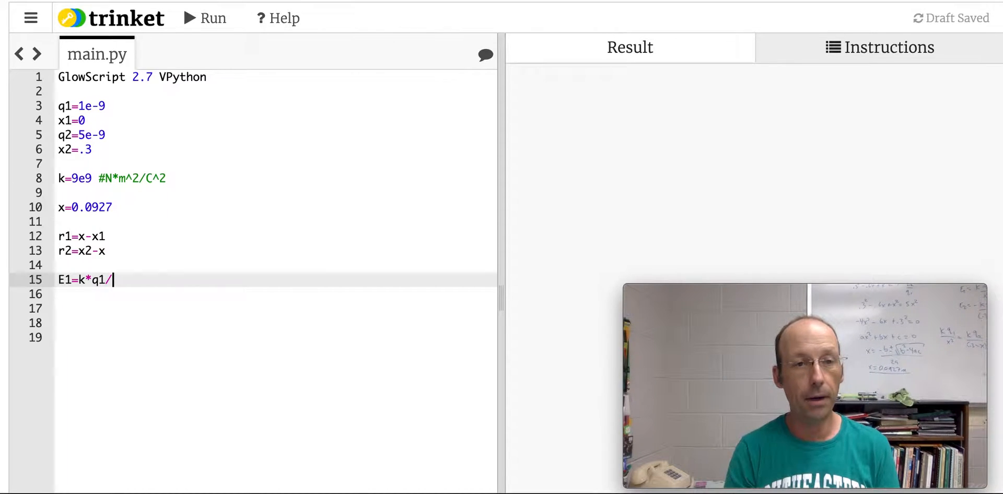
pyautogui.write('r1**2')
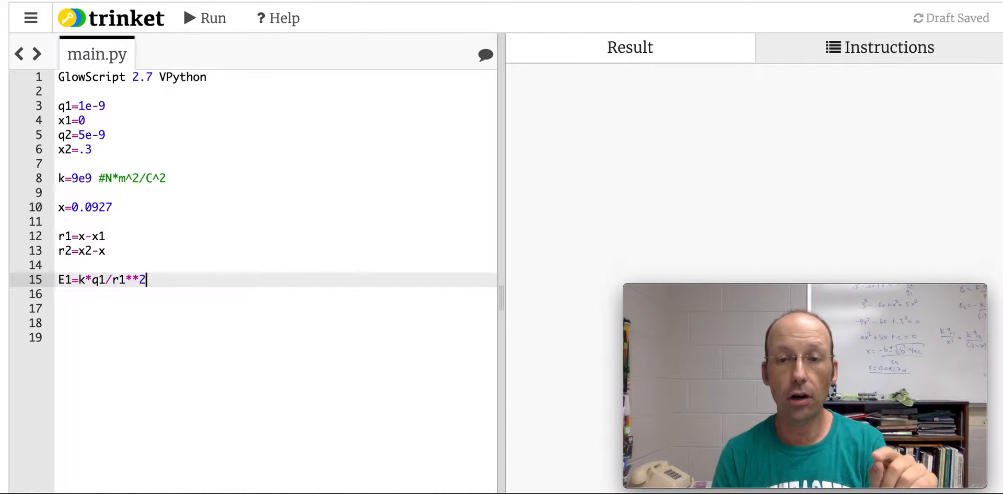
pyautogui.press('Return')
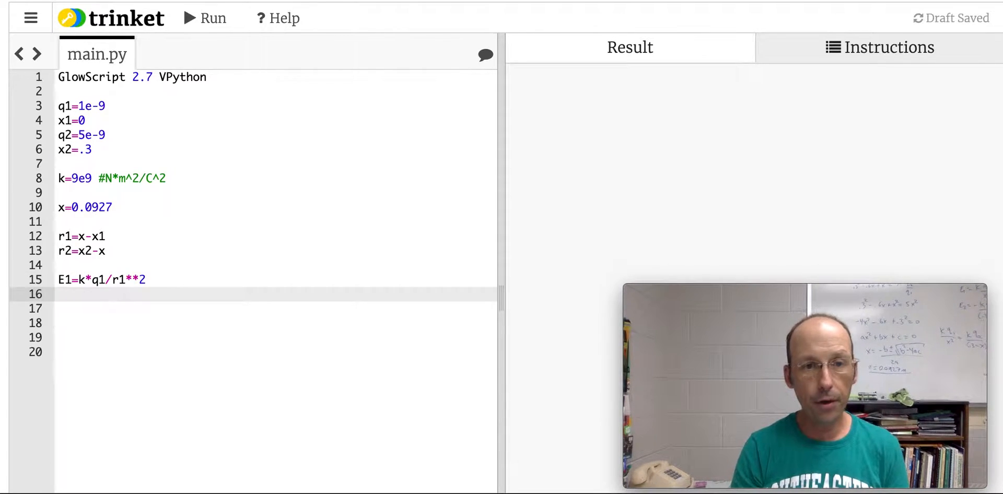
pyautogui.write('print("")')
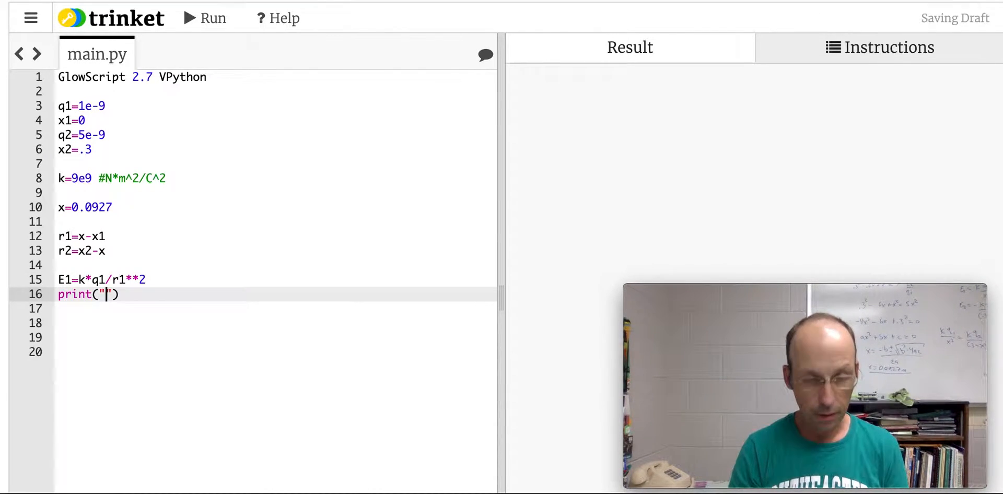
pyautogui.write('E1 =')
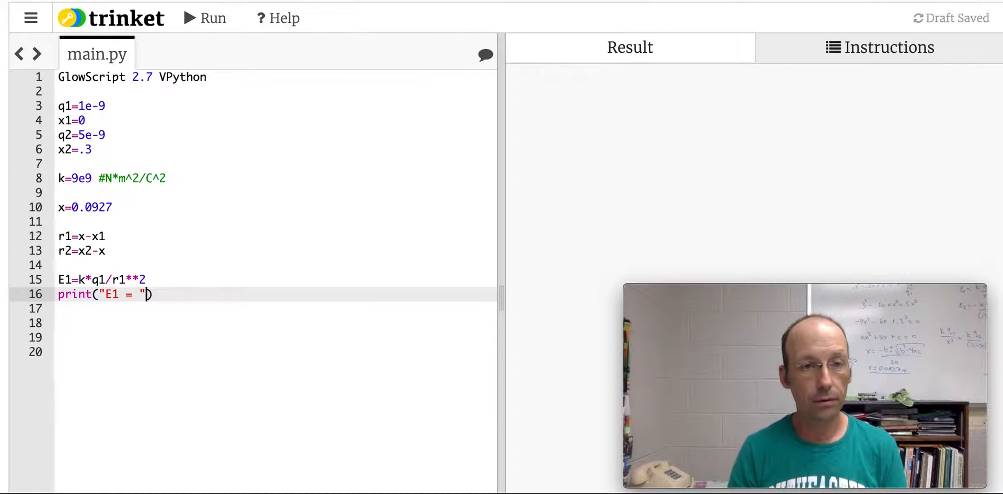
pyautogui.write(',E1,"')
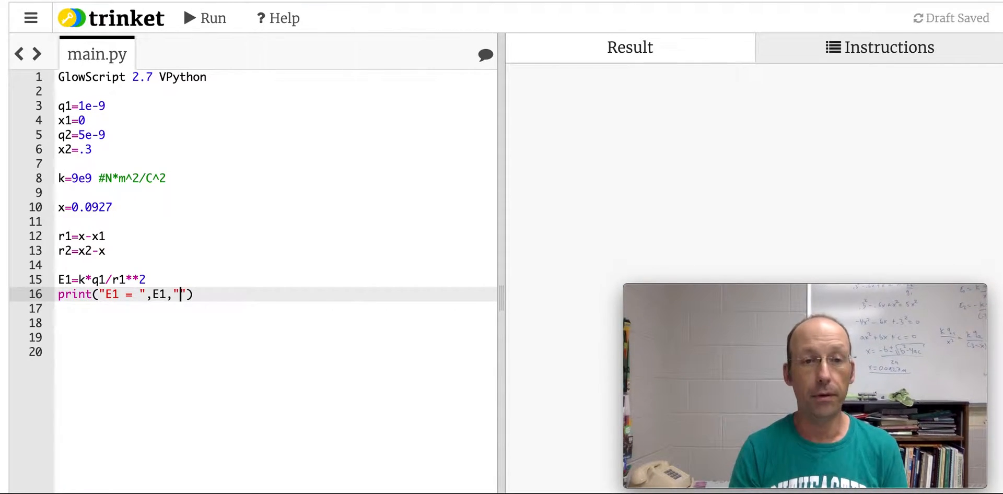
pyautogui.write('N/C')
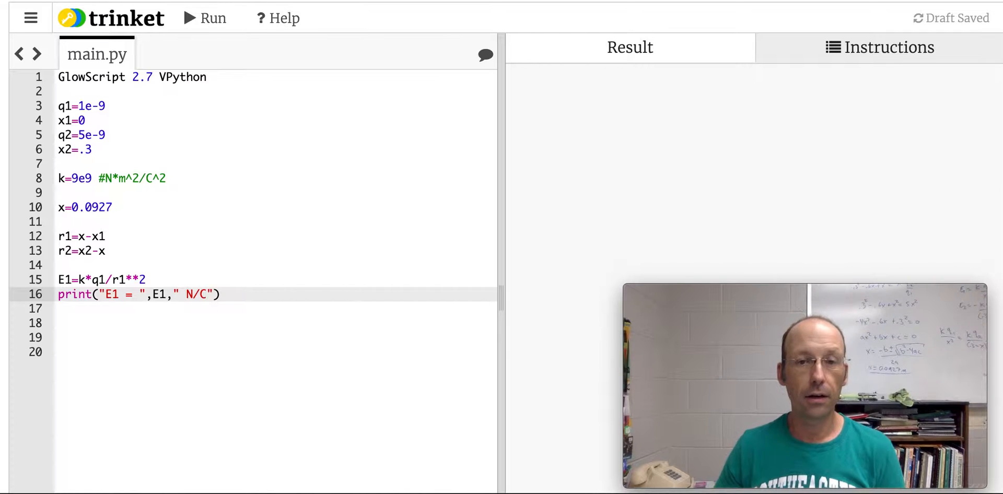
# Step: Run to see E1 = 1047.33 N/C, then add E2=-k*q1/r2**2 with its own N/C print line
pyautogui.click(205, 18)
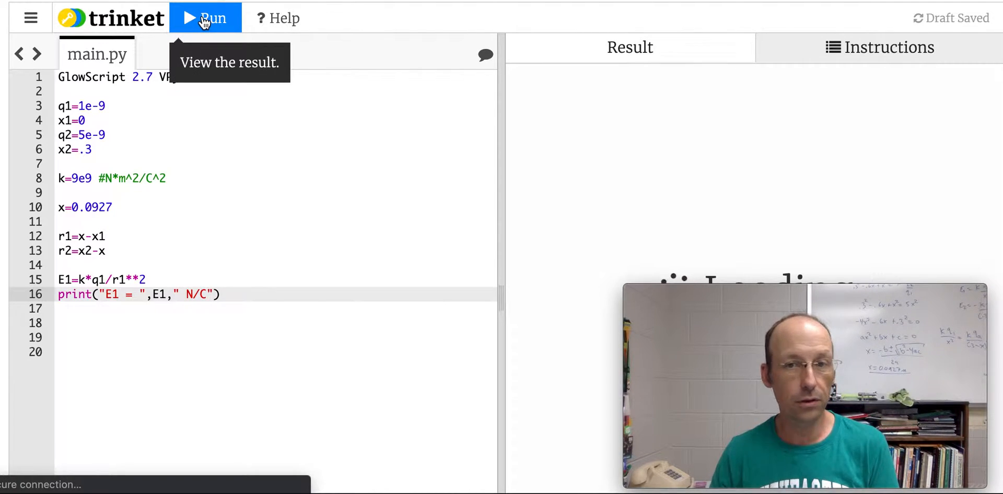
pyautogui.click(205, 18)
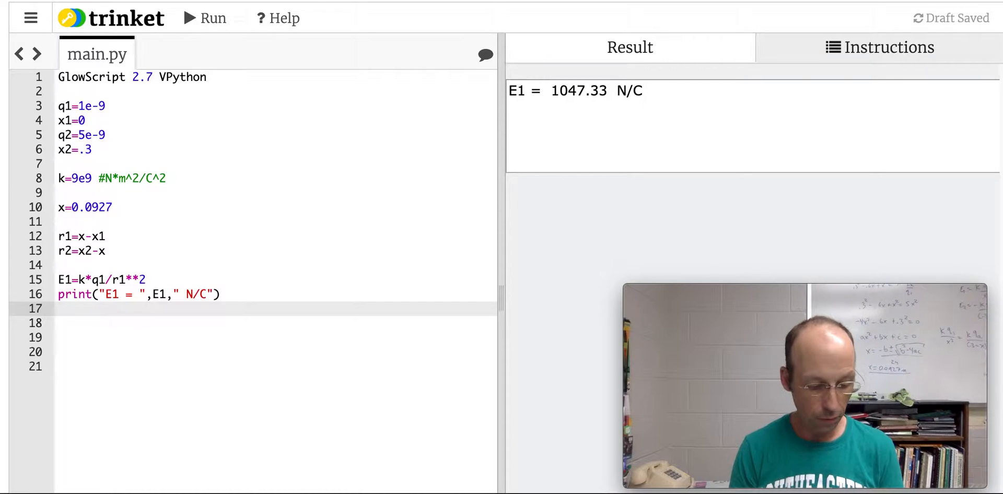
pyautogui.write('E2=')
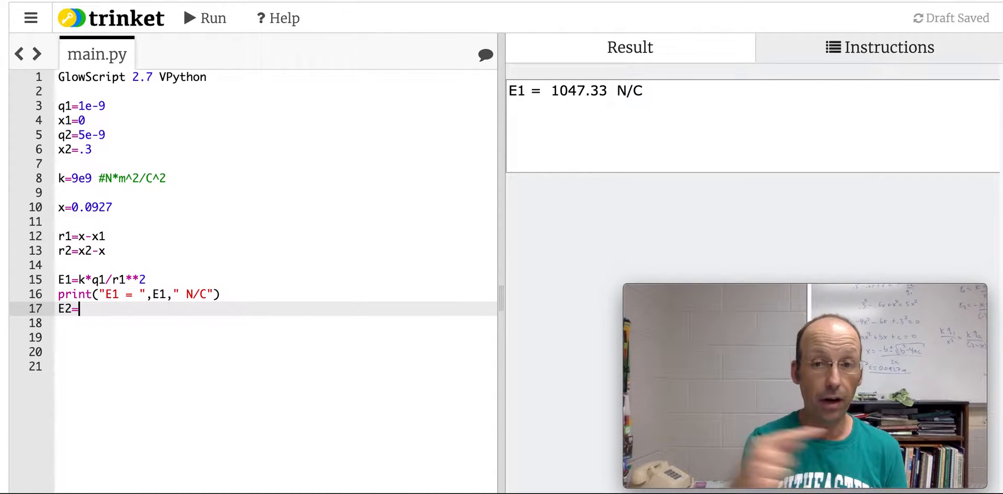
pyautogui.write('-')
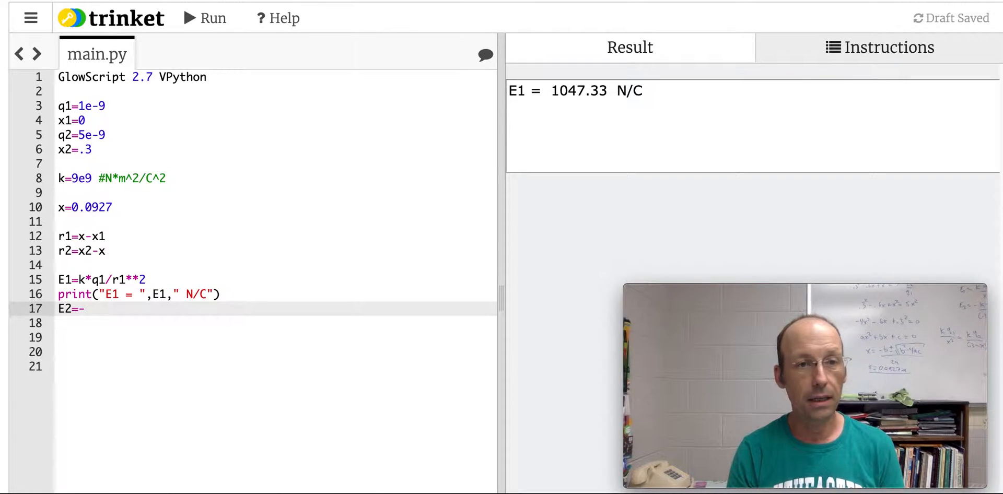
pyautogui.write('k*q1')
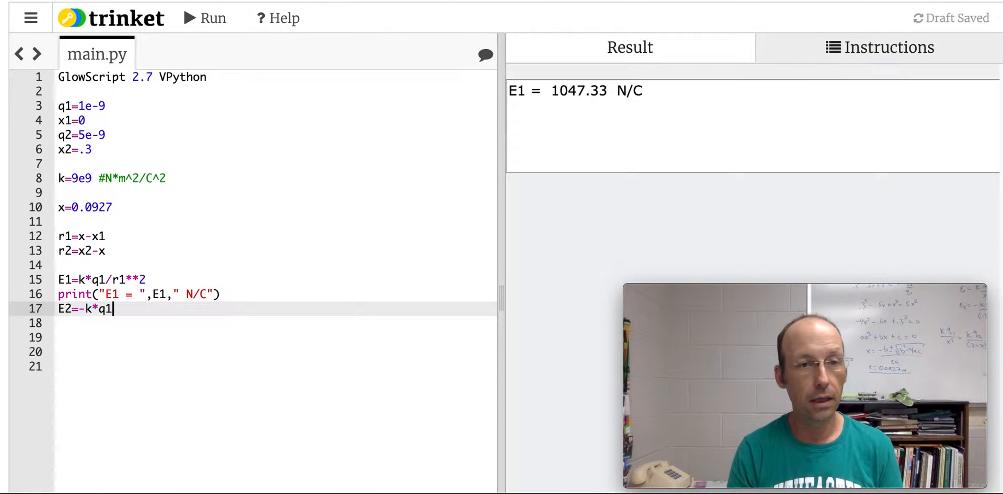
pyautogui.write('/r2**2')
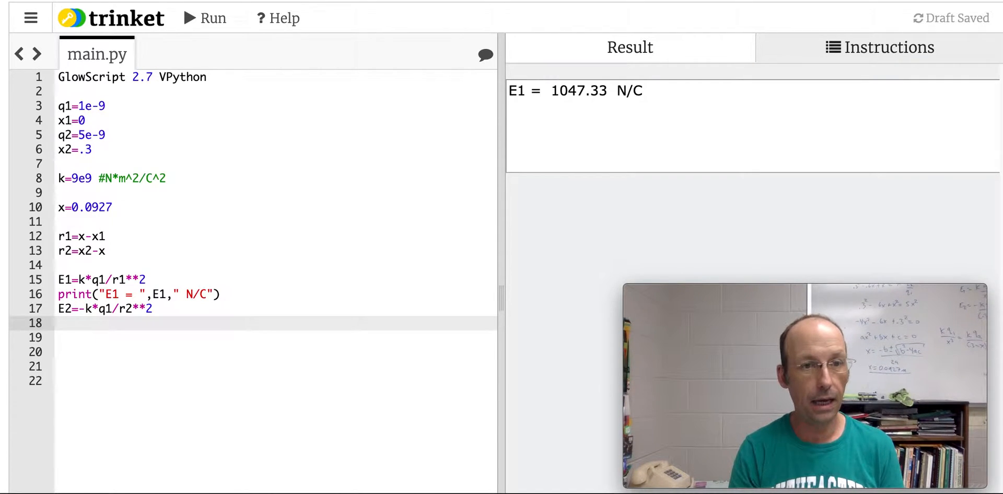
pyautogui.write('print("E")')
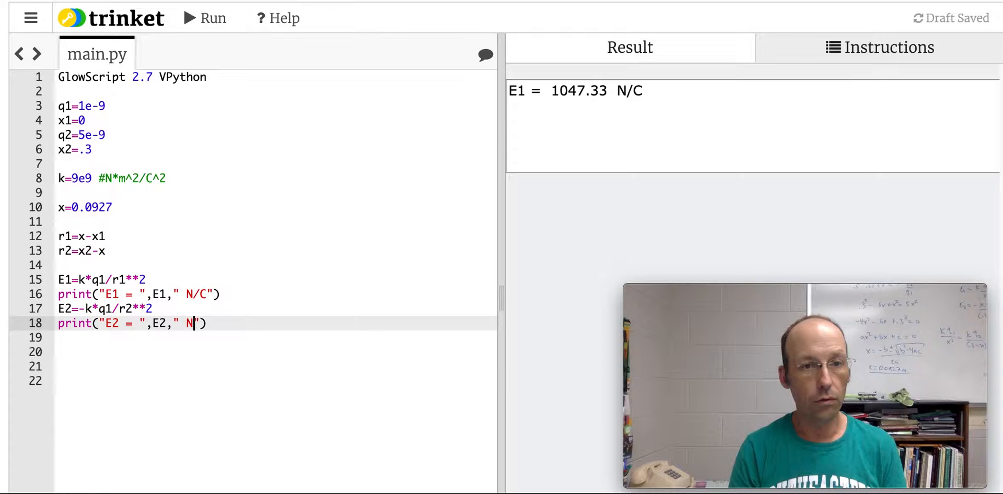
pyautogui.write('/C')
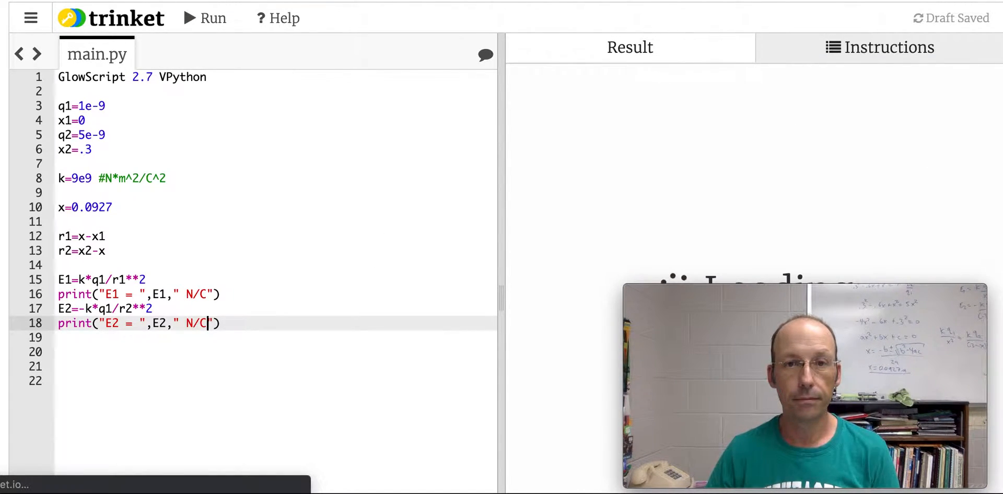
# Step: Run the script to check both field values, E1 and E2
pyautogui.click(214, 18)
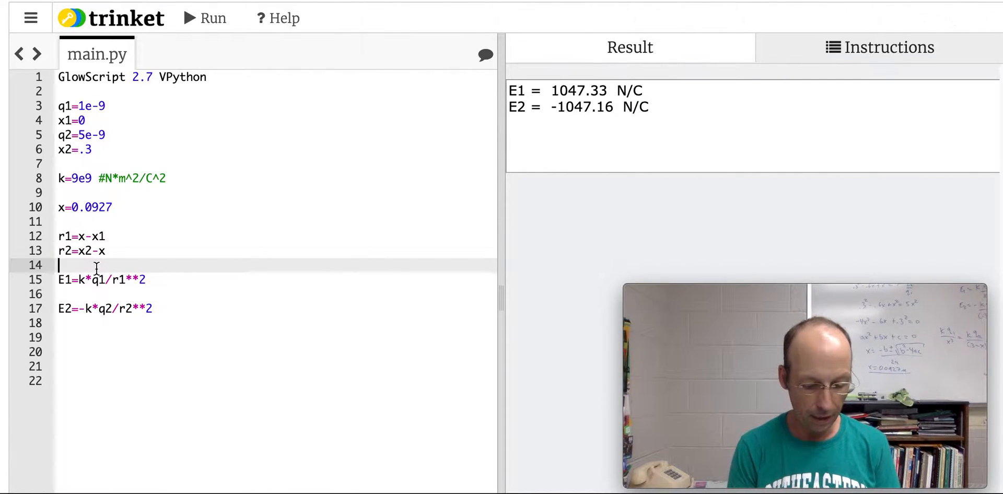
# Step: Define starting position x10=0.05 and final position x2f=.295
pyautogui.write('x10')
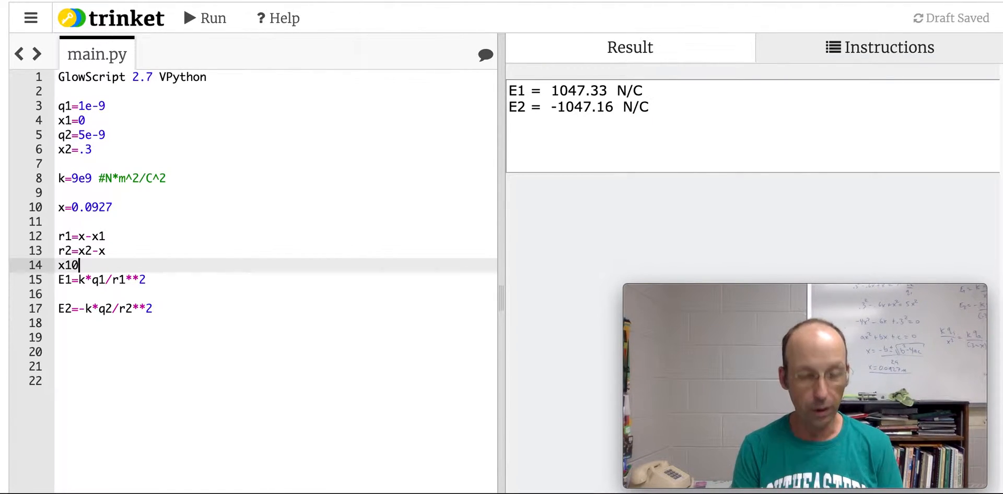
pyautogui.write('=0.05')
pyautogui.write('x')
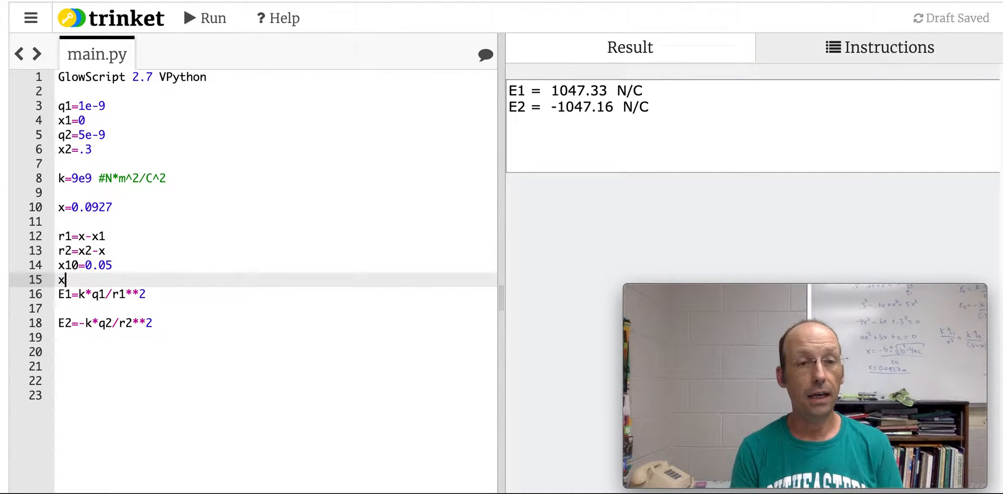
pyautogui.write('2')
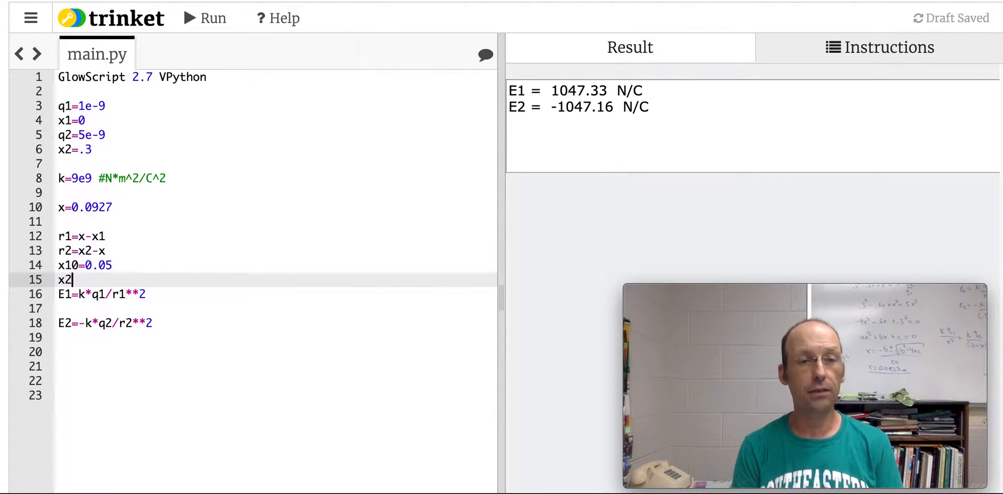
pyautogui.write('f=')
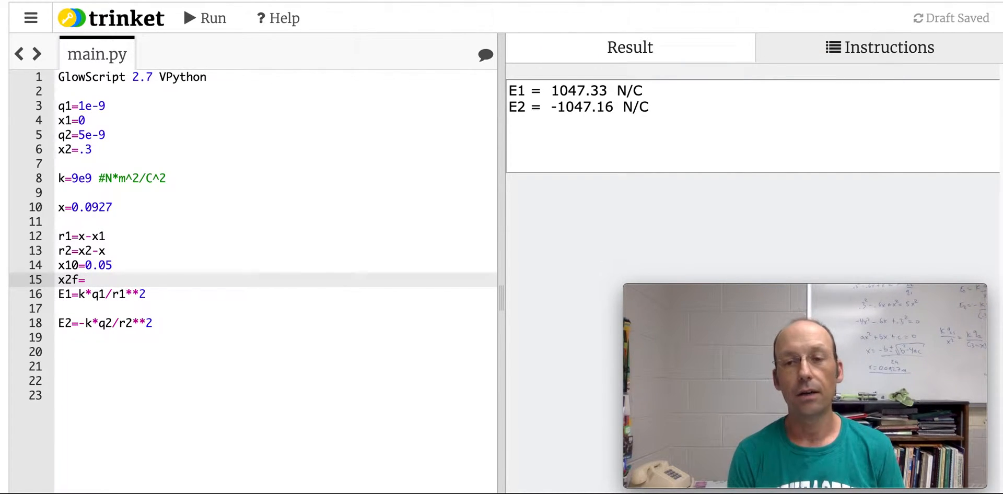
pyautogui.write('.')
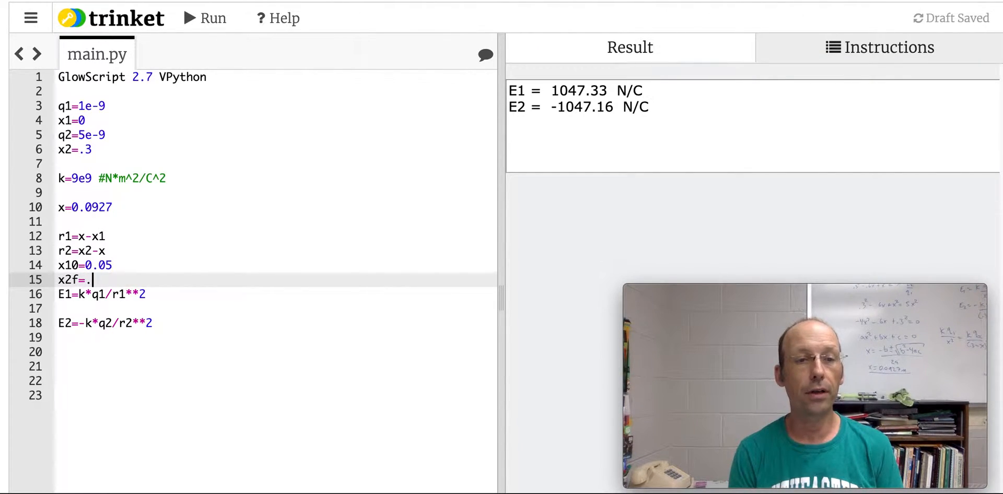
pyautogui.write('295')
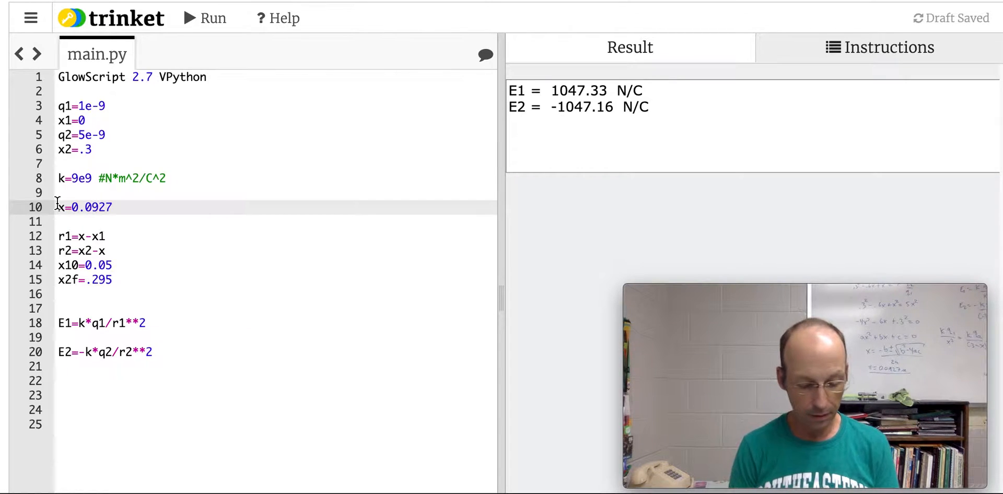
# Step: Comment out x=0.0927 and set x=x10 with step dx=0.01, leaving room for graph code
pyautogui.write('#')
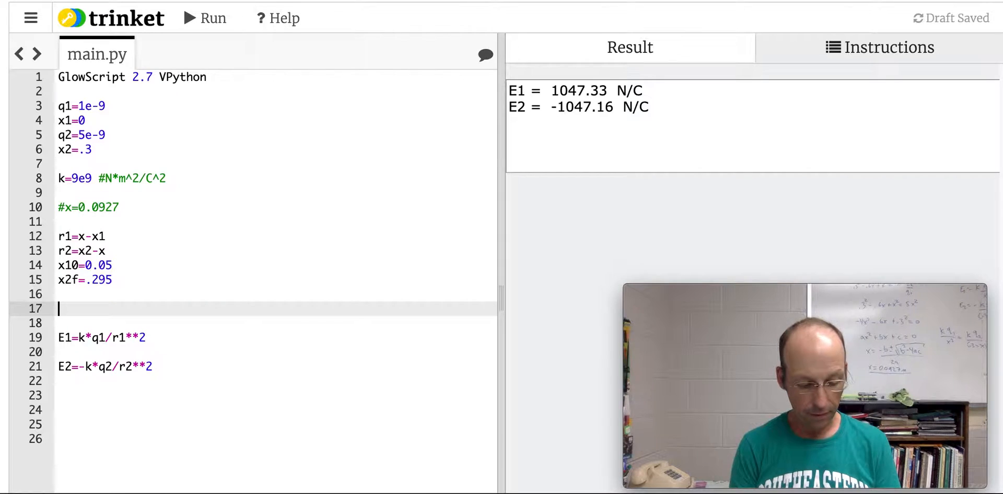
pyautogui.write('x=x10')
pyautogui.write('dx')
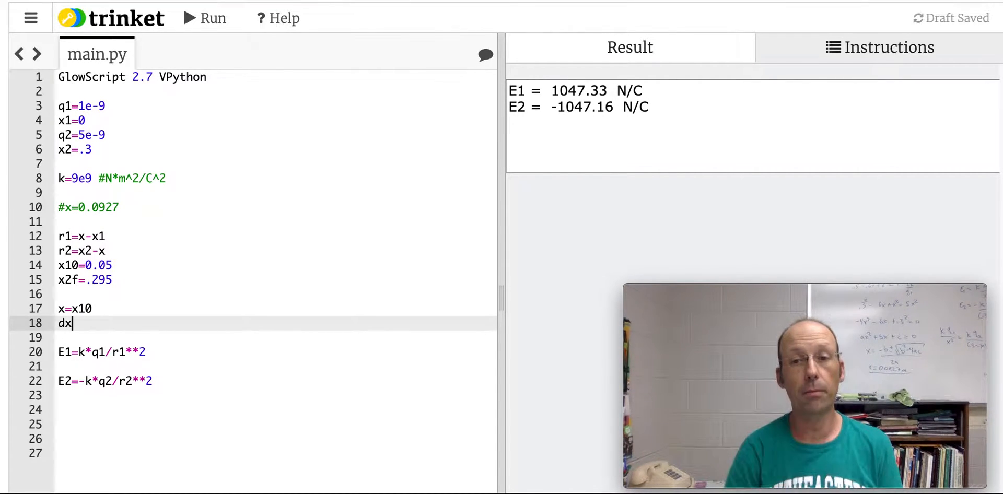
pyautogui.write('=0')
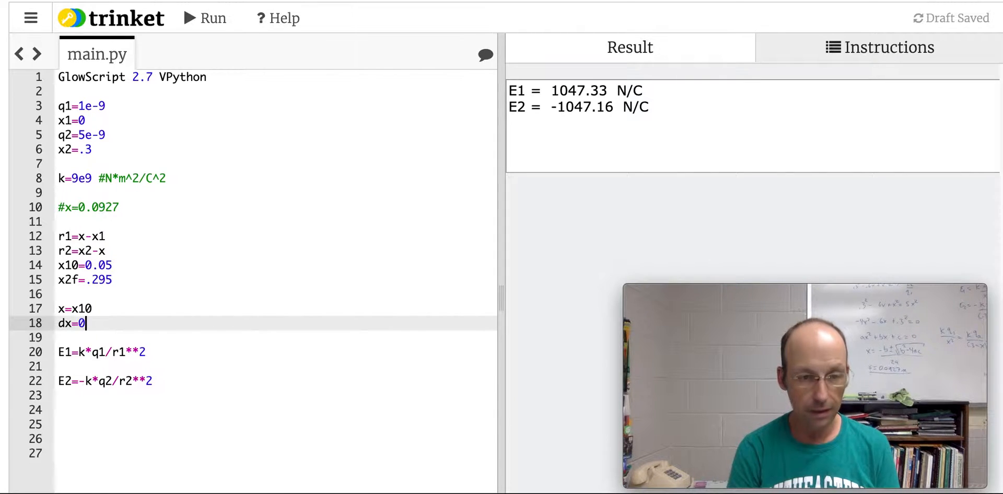
pyautogui.write('.01')
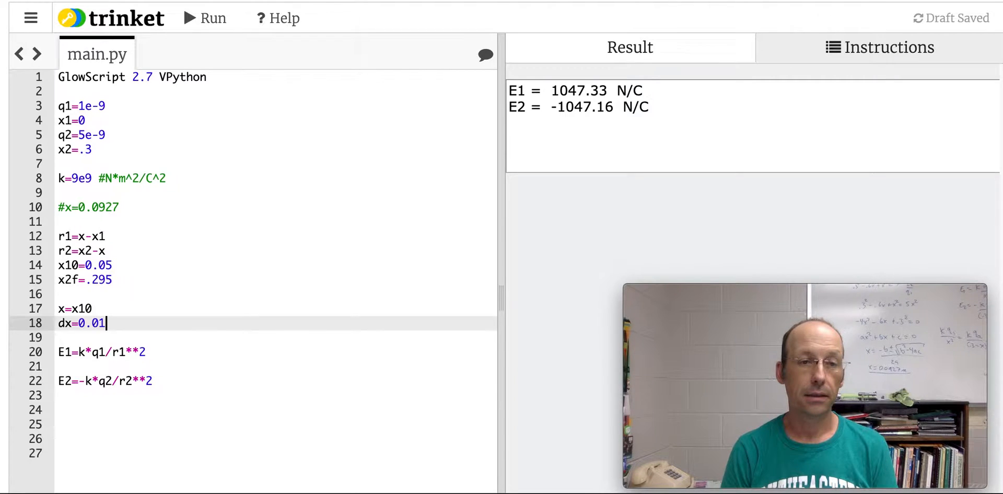
pyautogui.press('Return')
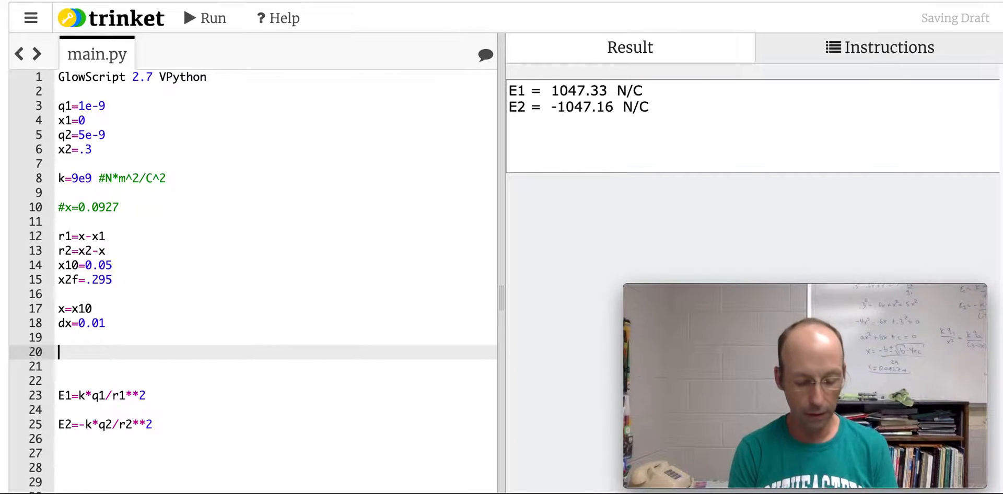
# Step: Create tgraph with xtitle "Position [m]" and ytitle "Enet [N/C]"
pyautogui.write('tgraph=')
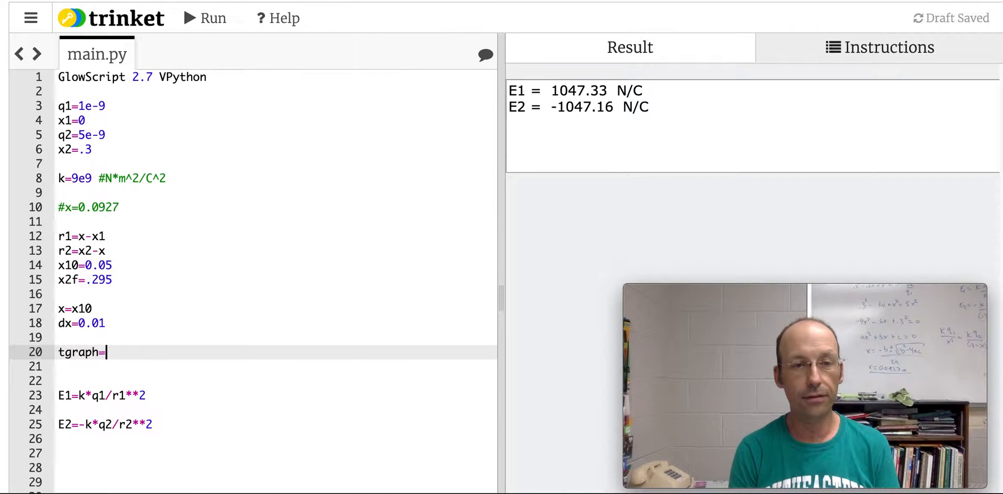
pyautogui.write('graph')
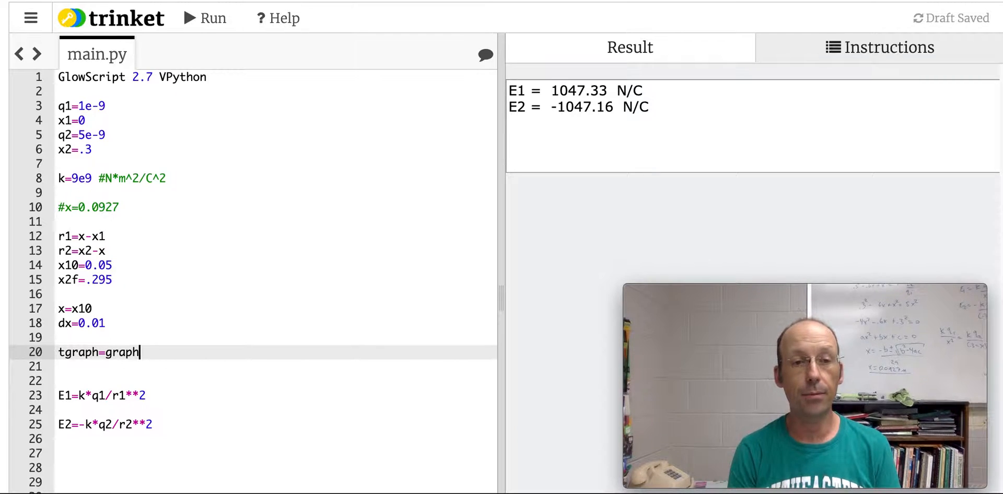
pyautogui.write('(xt')
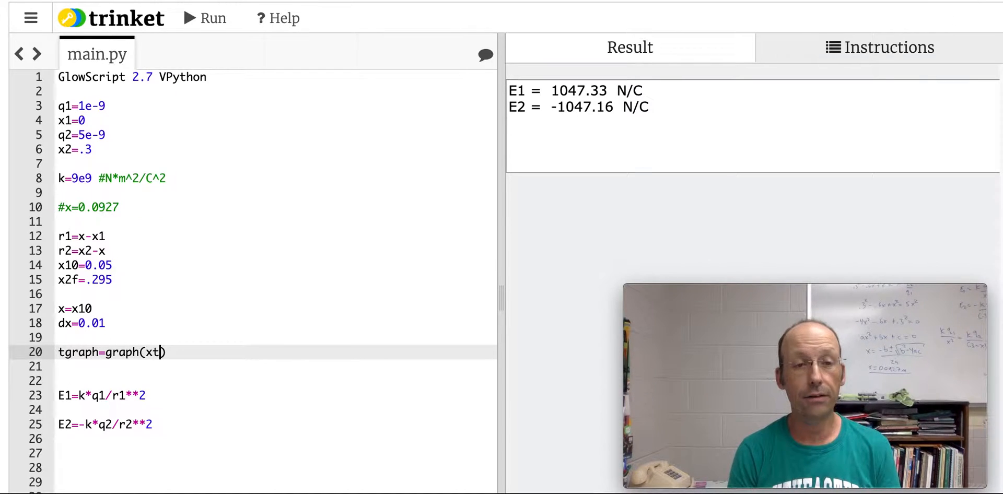
pyautogui.write('itle="')
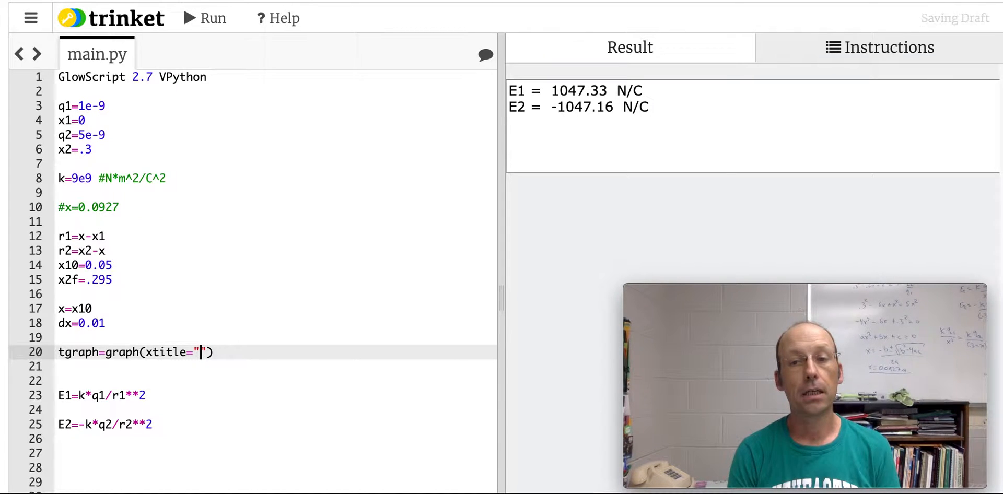
pyautogui.write('Position')
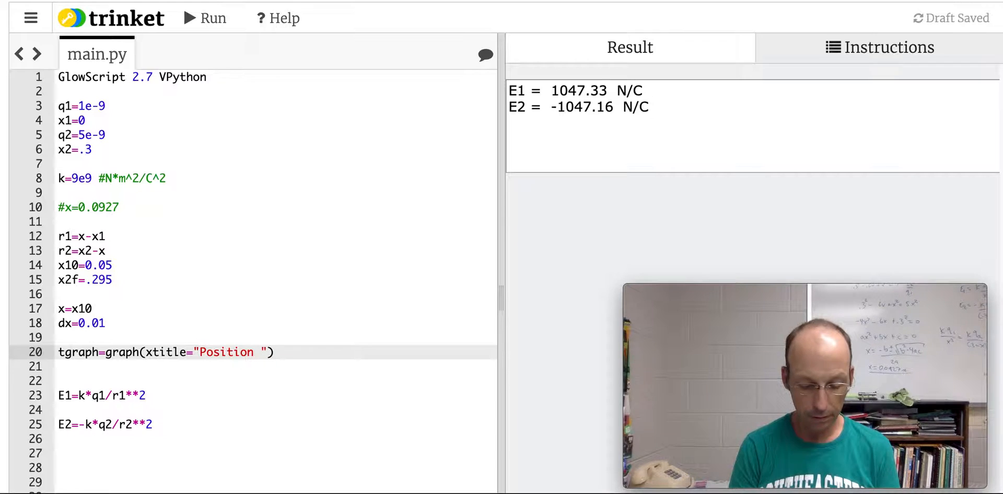
pyautogui.write('[m]')
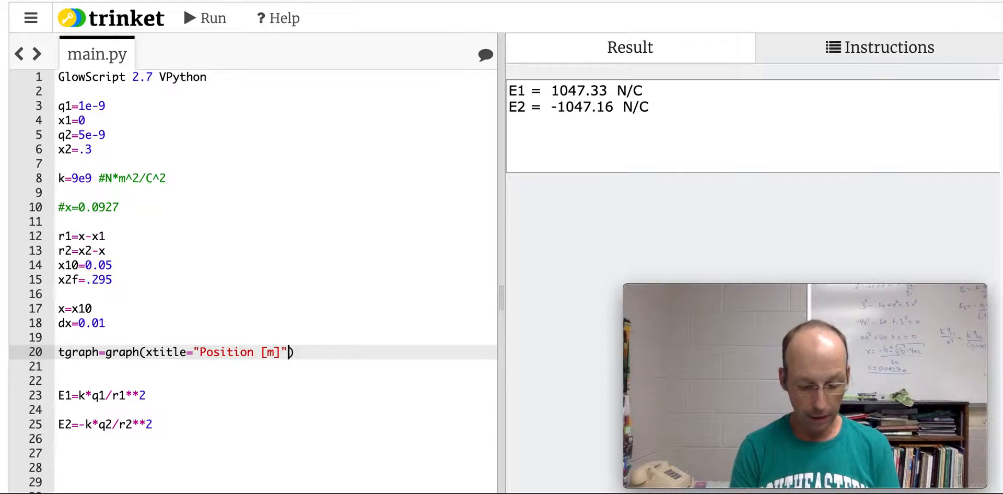
pyautogui.write(', ytit')
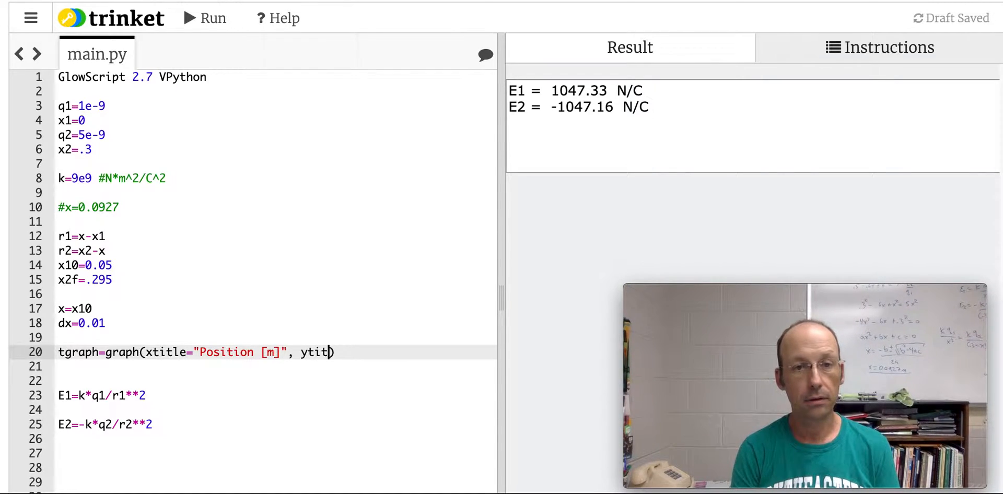
pyautogui.write('le="E')
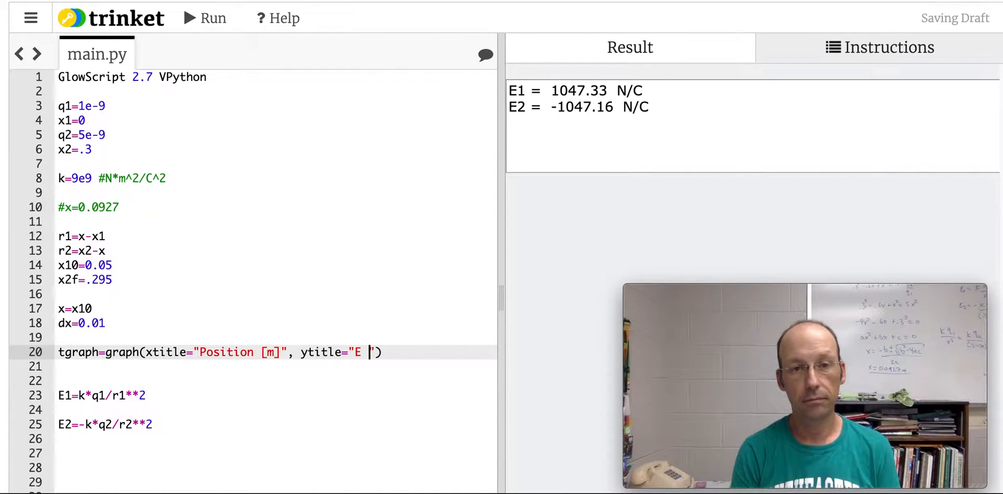
pyautogui.write('net')
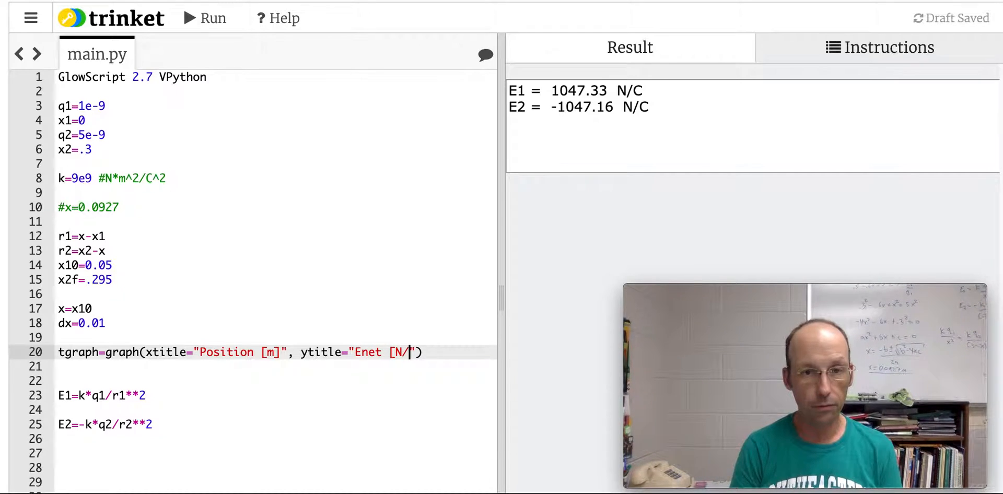
pyautogui.write('C]')
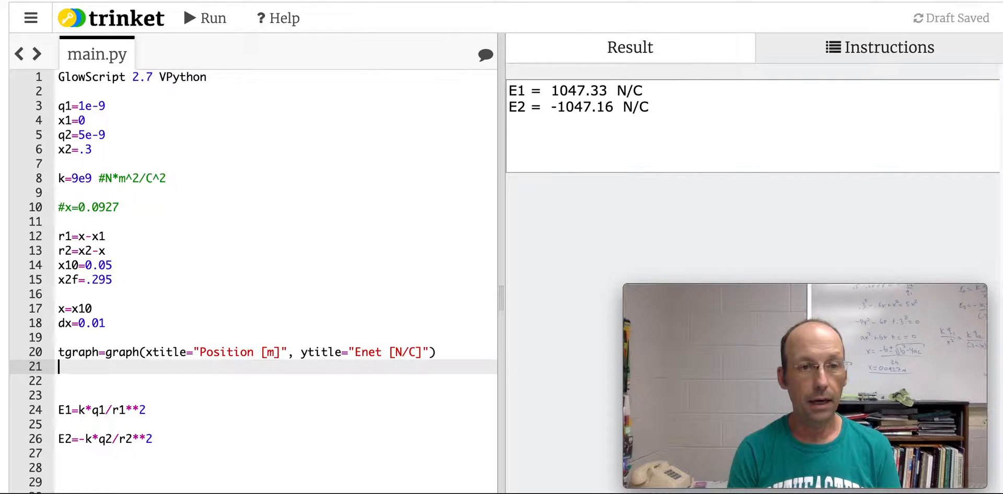
# Step: Define the blue curve f1=gcurve(color=color.blue) and begin a while loop
pyautogui.write('f1=graph')
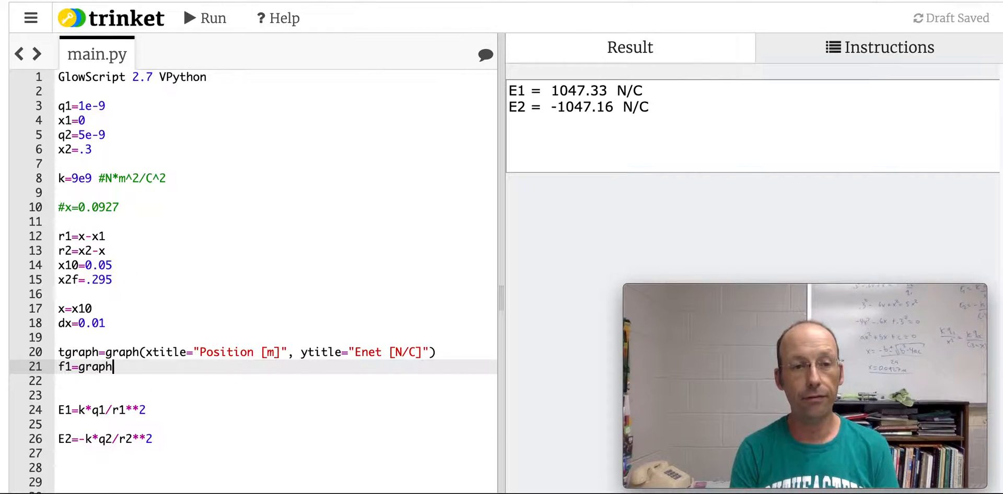
pyautogui.write('curve')
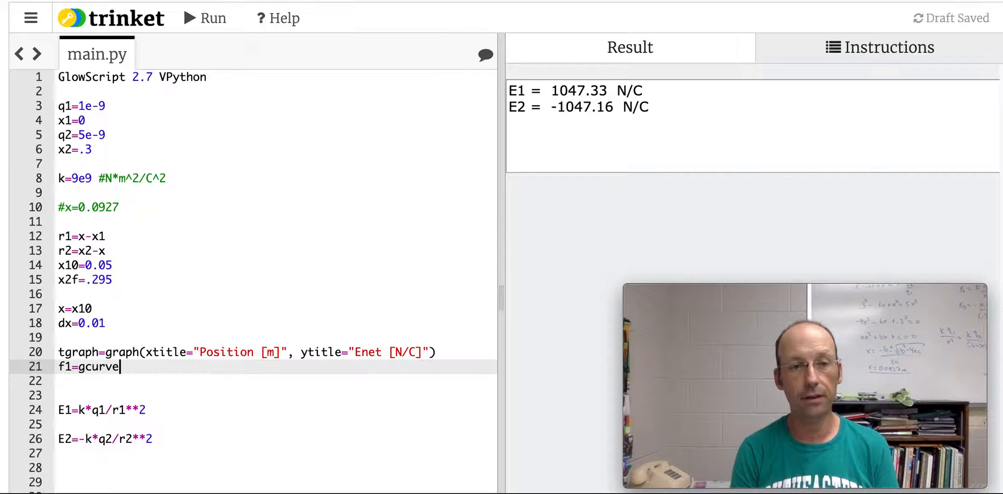
pyautogui.write('(color')
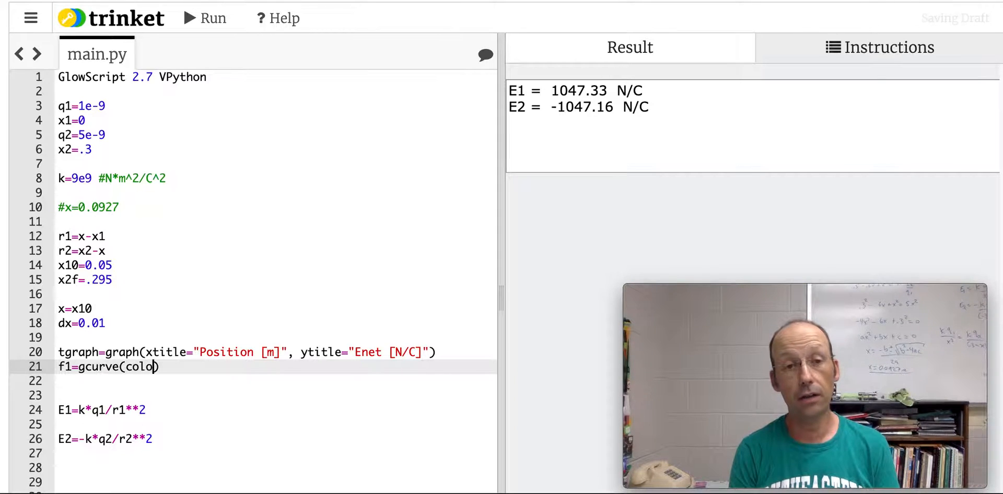
pyautogui.write('r=color.')
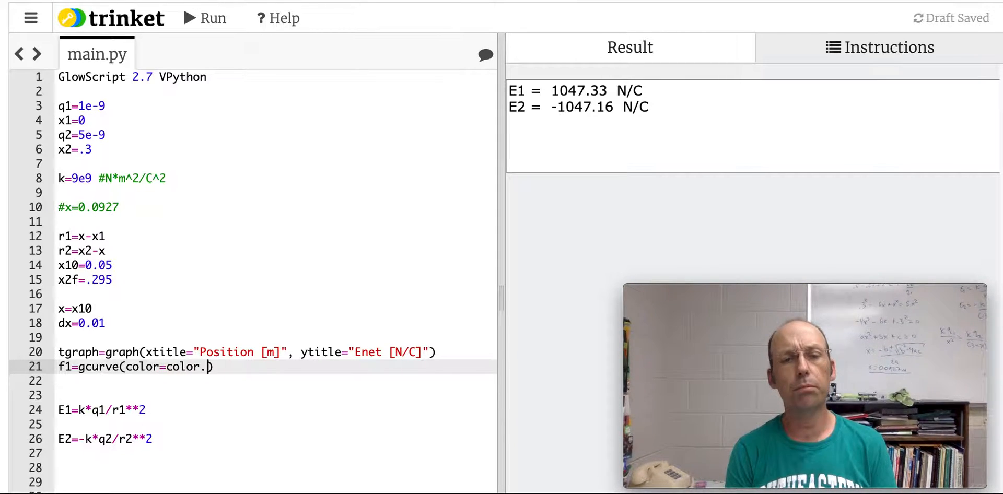
pyautogui.write('blue)')
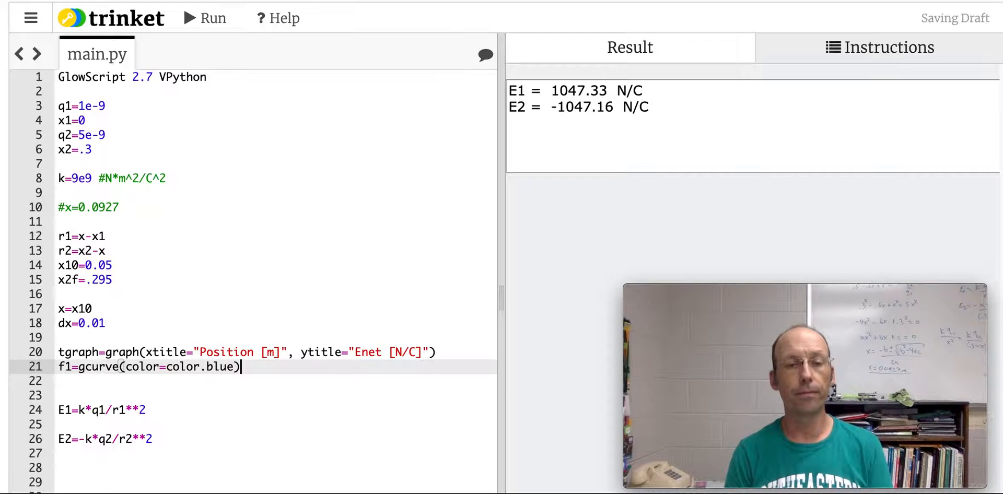
pyautogui.write('wh')
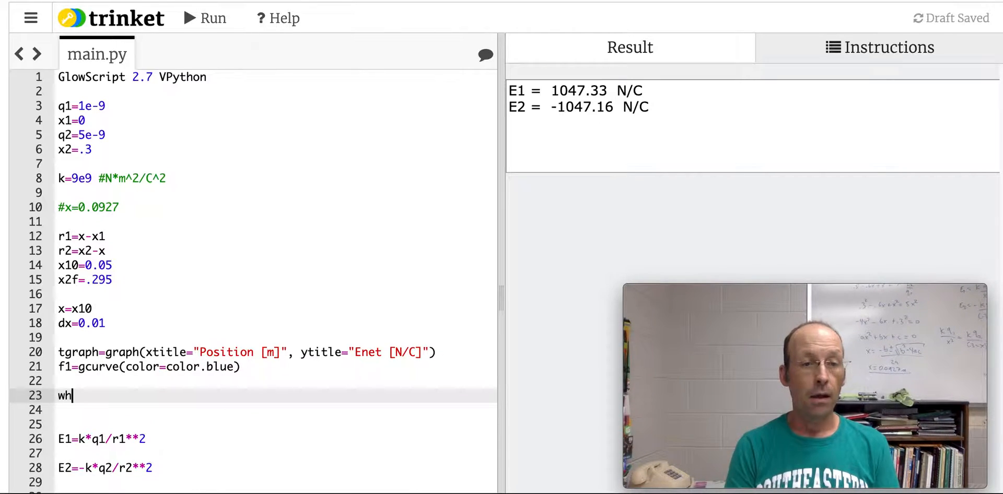
# Step: Loop while x<x2f, computing Enet=E1+E2 inside it
pyautogui.write('ile x<')
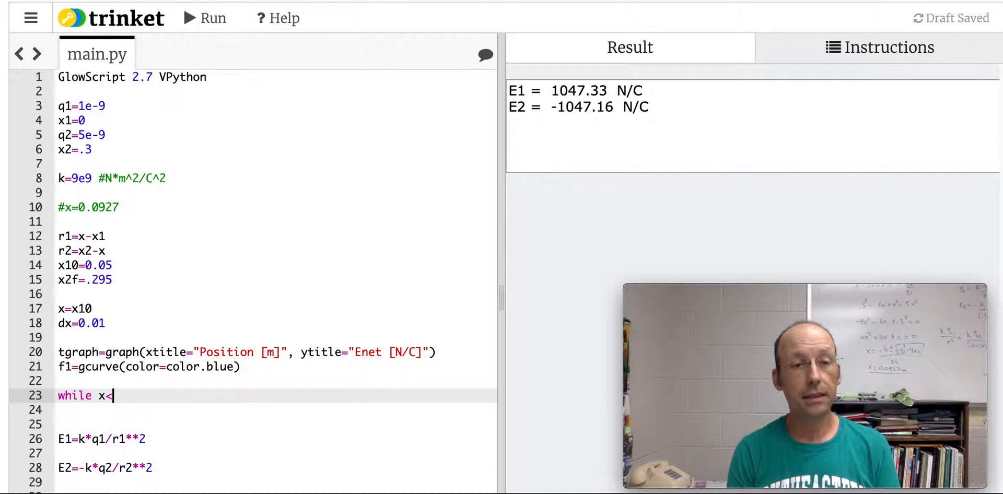
pyautogui.write('x2f:')
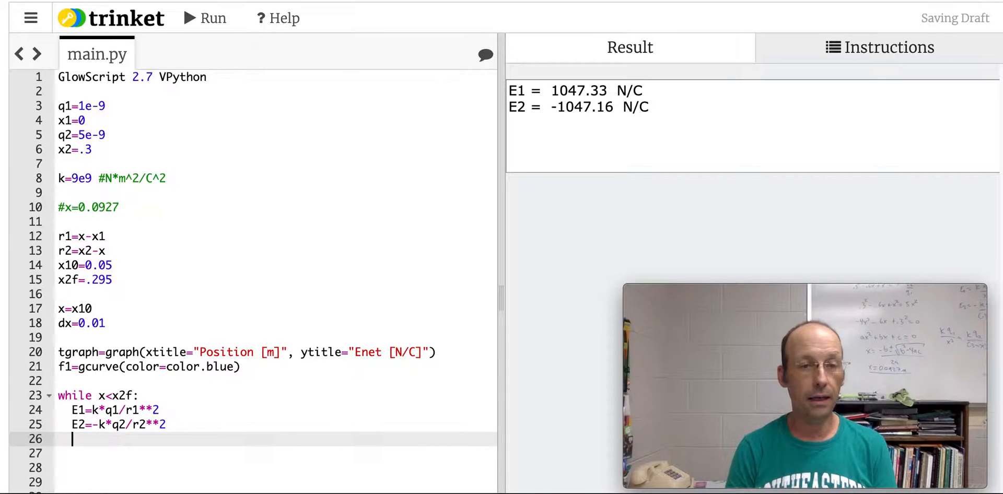
pyautogui.write('Enet=')
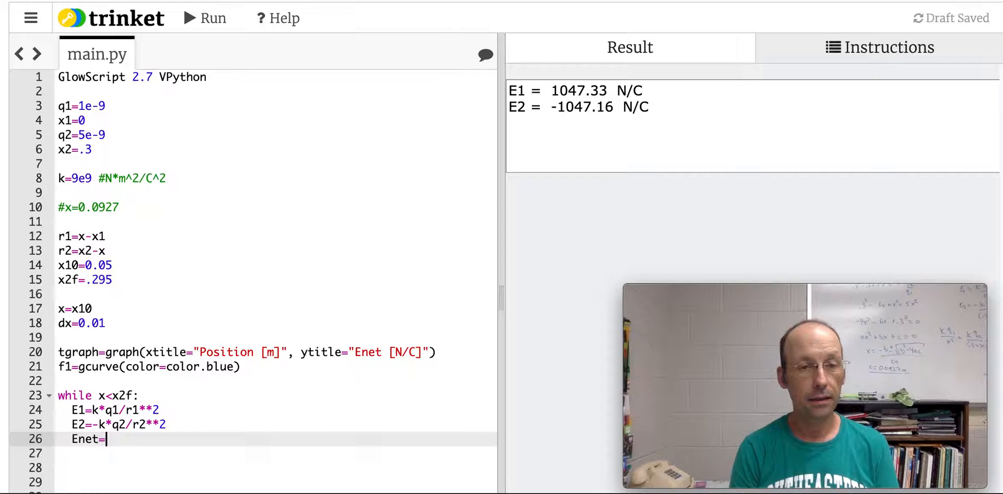
pyautogui.write('E1')
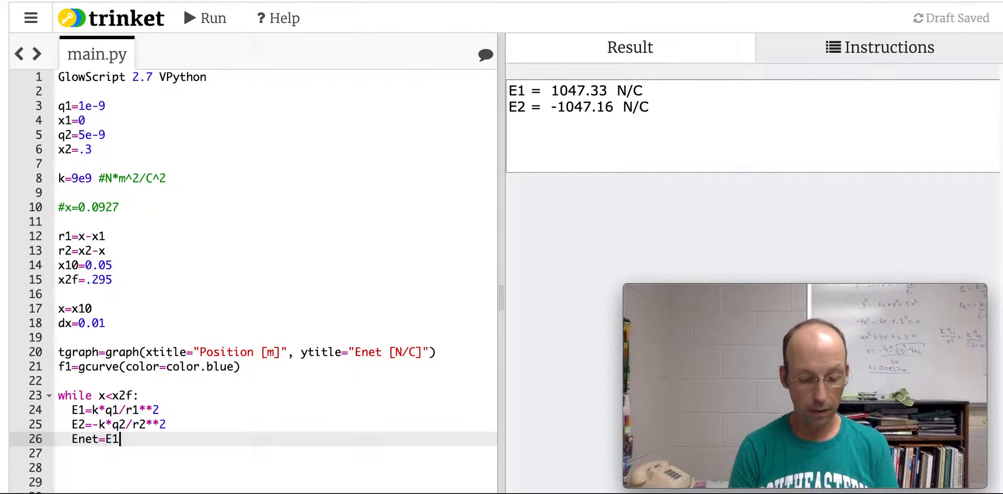
pyautogui.write('+E2')
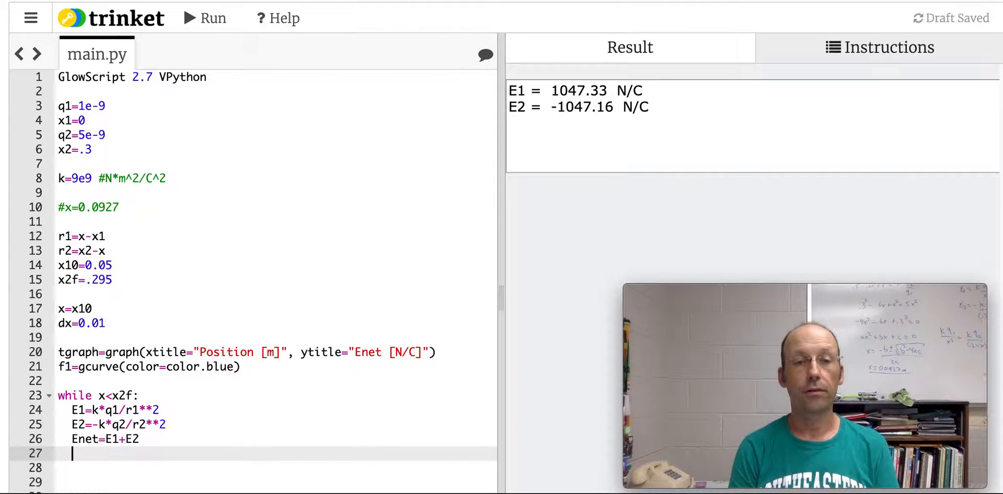
# Step: Plot f1.plot(x,Enet) and advance position with x=x+dx
pyautogui.write('f1.plot')
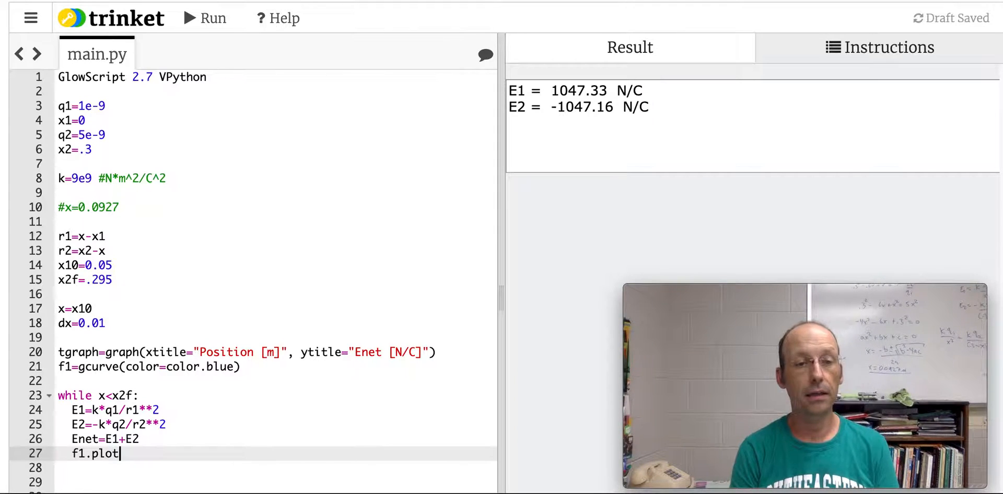
pyautogui.write('()')
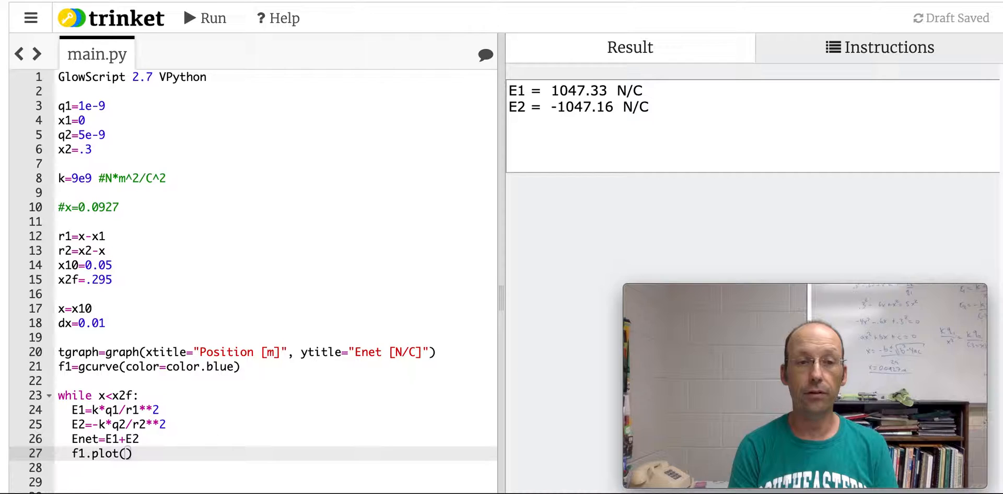
pyautogui.write('x,Enet')
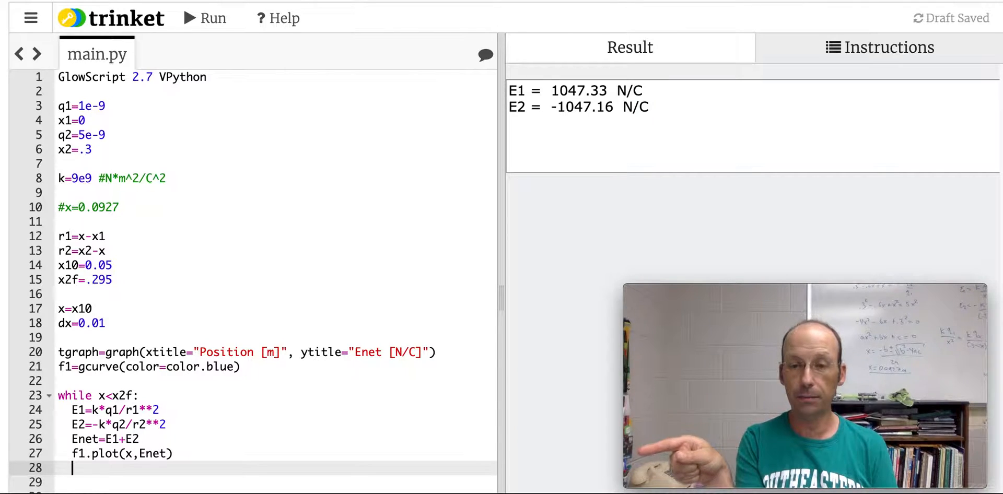
pyautogui.write('x=x')
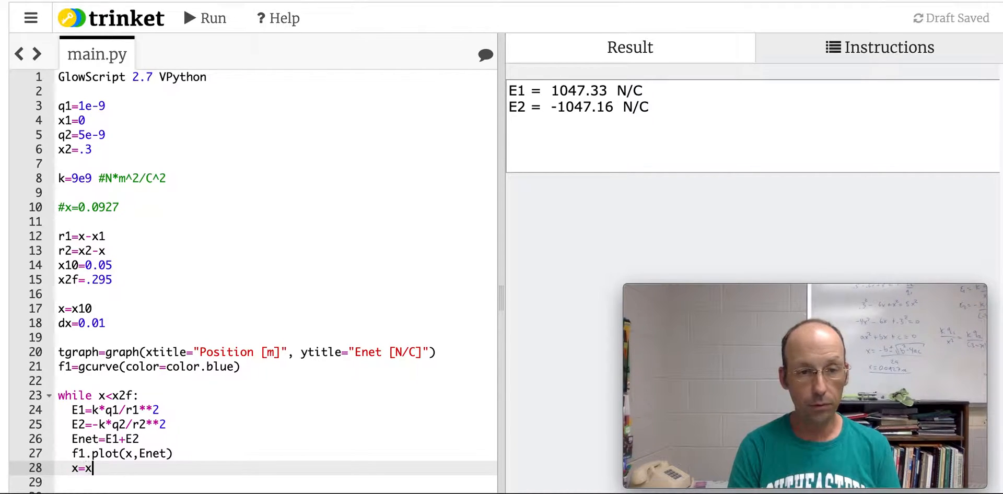
pyautogui.write('+dx')
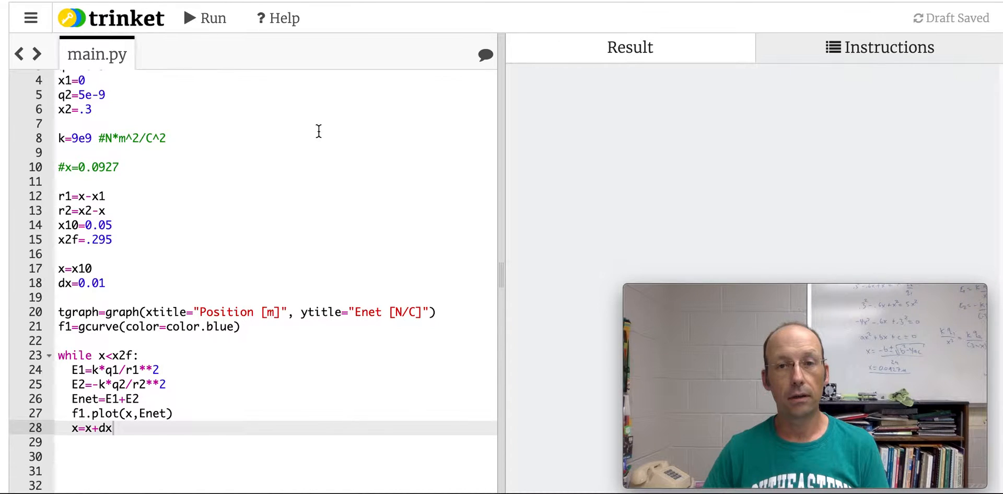
# Step: Run the script, hit the "Cannot read property '-' of undefined" error, and add print(x) before the loop
pyautogui.click(203, 18)
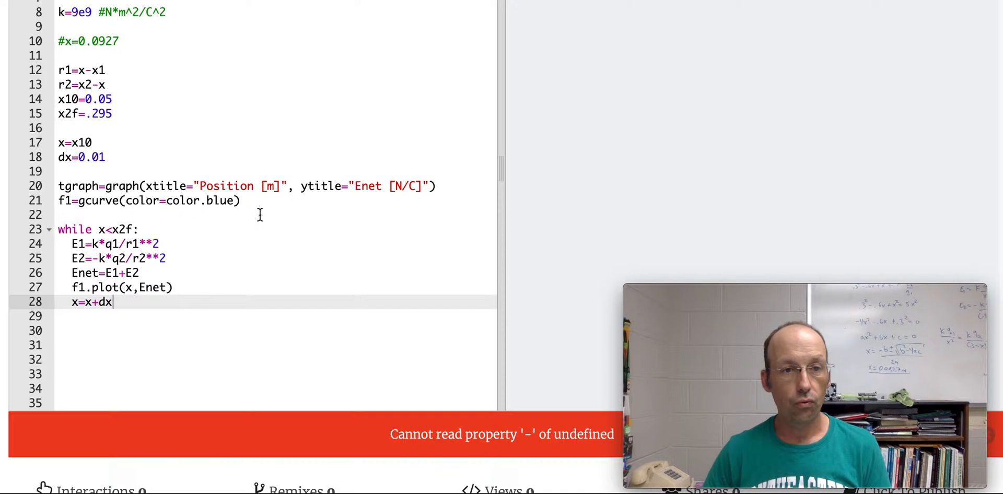
pyautogui.scroll(-3)
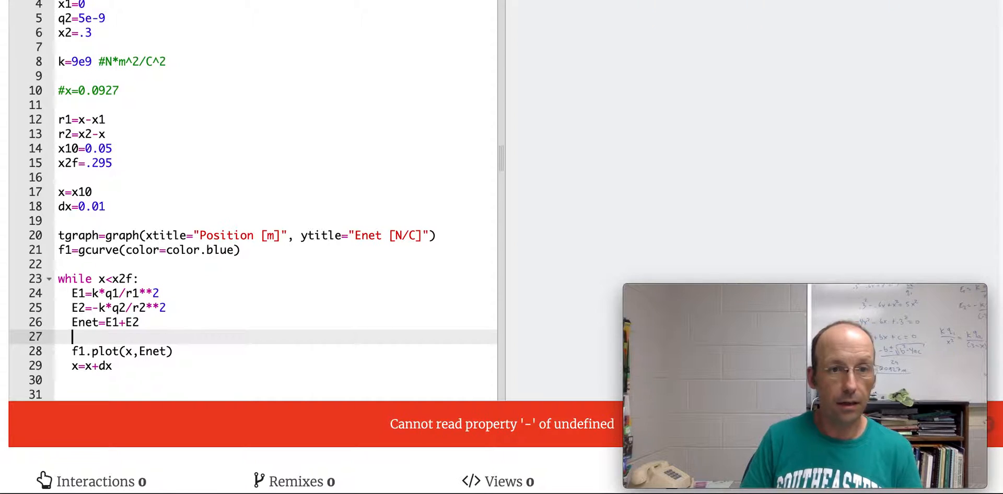
pyautogui.write('print(x')
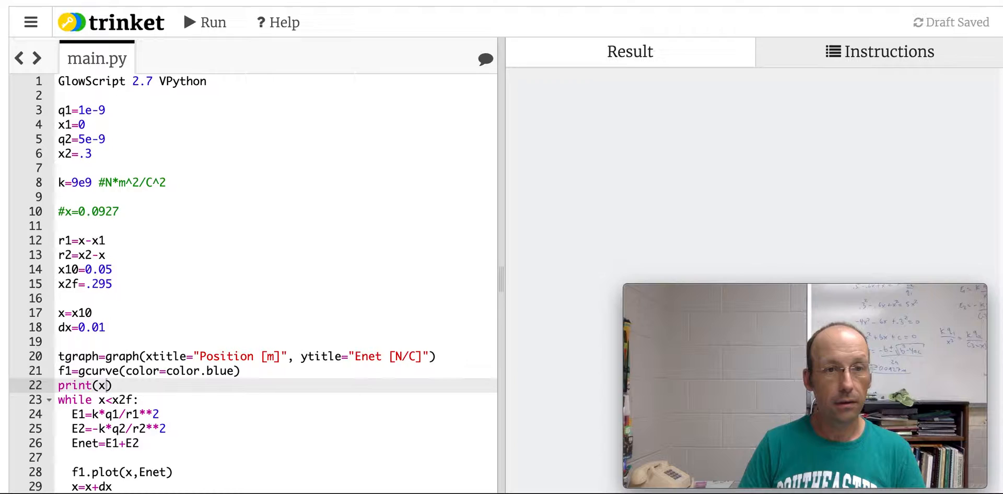
pyautogui.scroll(-3)
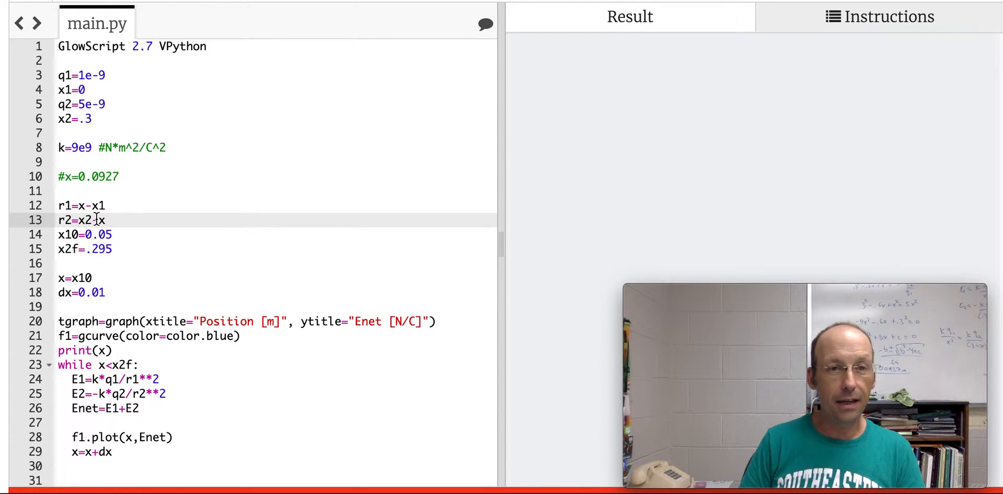
# Step: Move r1=x-x1 and r2 after dx, then rerun to graph a flat Enet at 2880 N/C
pyautogui.write('-')
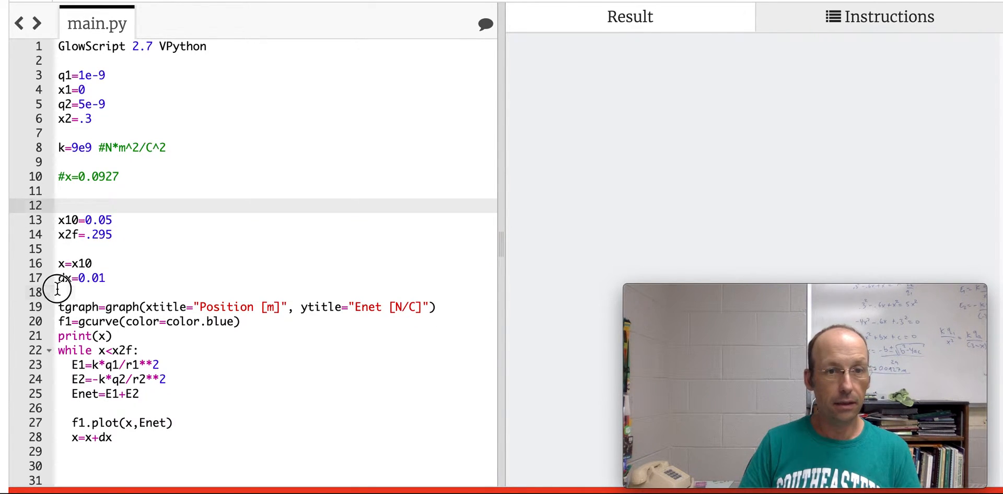
pyautogui.write('r1=x-x1')
pyautogui.write('r2=x2-x')
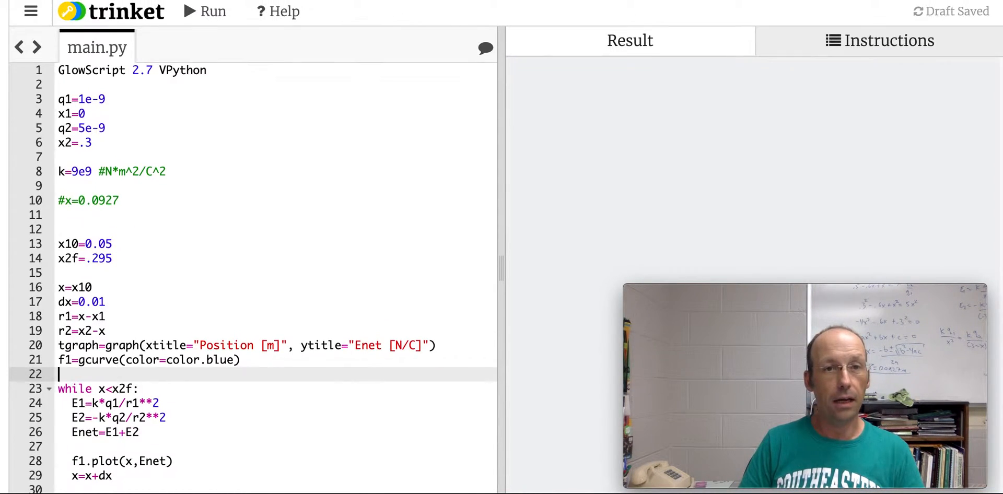
pyautogui.click(204, 10)
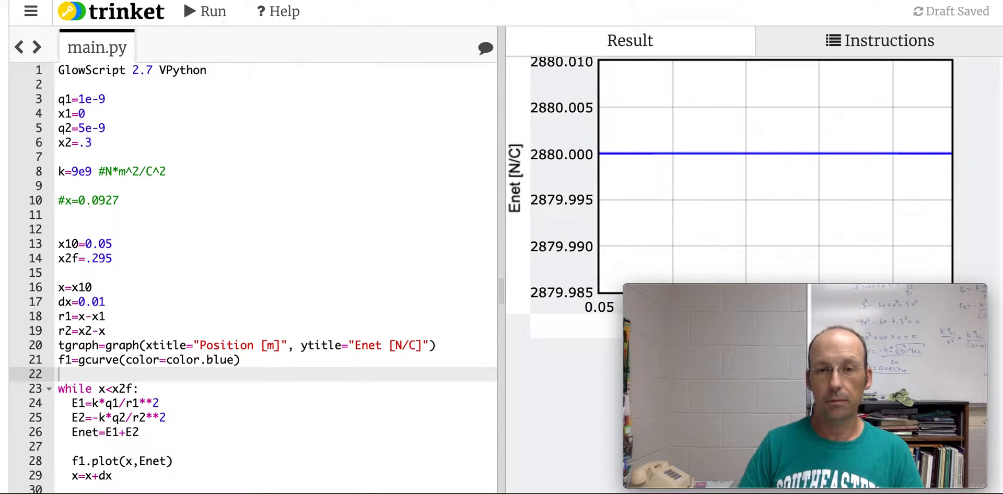
# Step: Scroll the script to bring the while loop into view
pyautogui.scroll(-3)
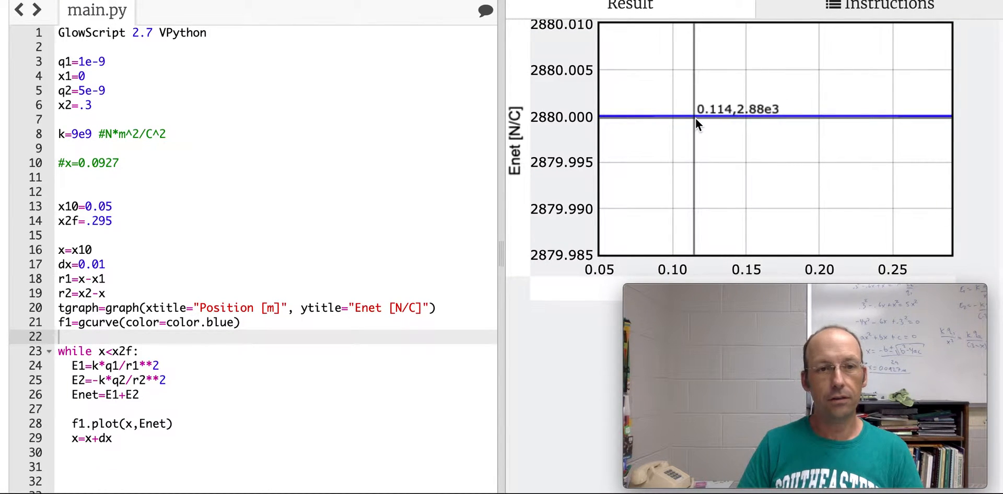
pyautogui.moveTo(688, 124)
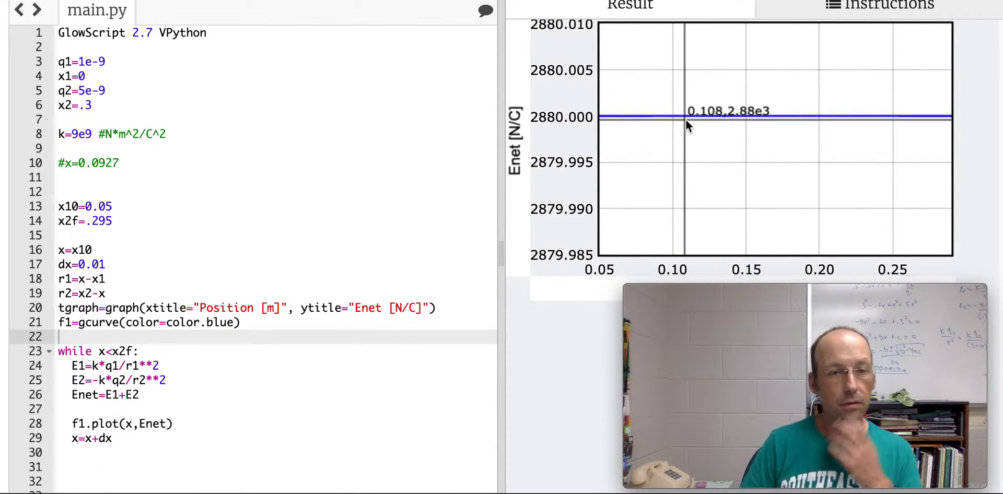
pyautogui.moveTo(414, 249)
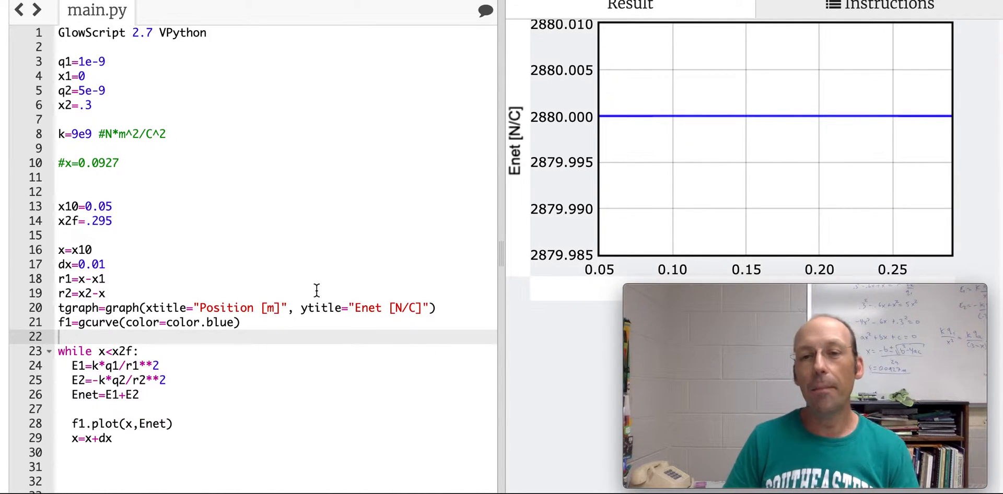
pyautogui.moveTo(154, 370)
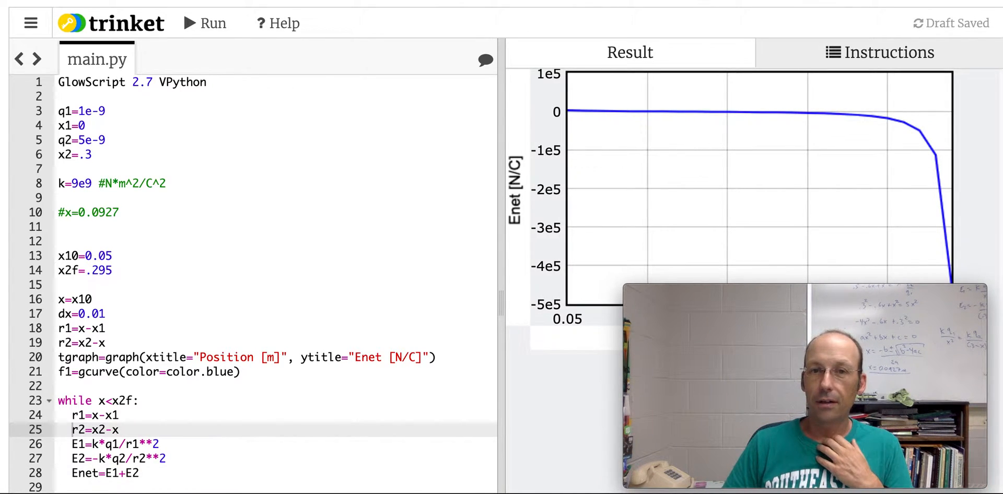
# Step: Place the cursor on line 14 to edit the final position value x2f=.295
pyautogui.scroll(-3)
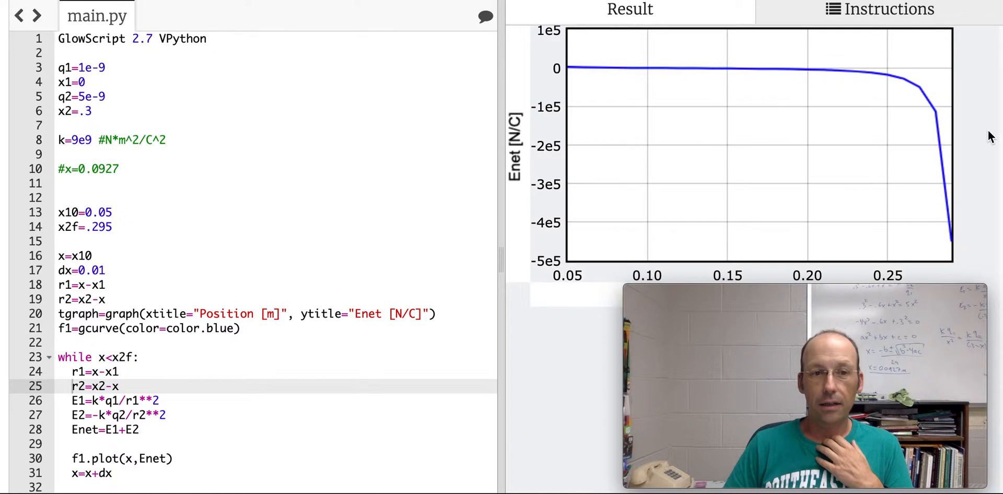
pyautogui.scroll(-3)
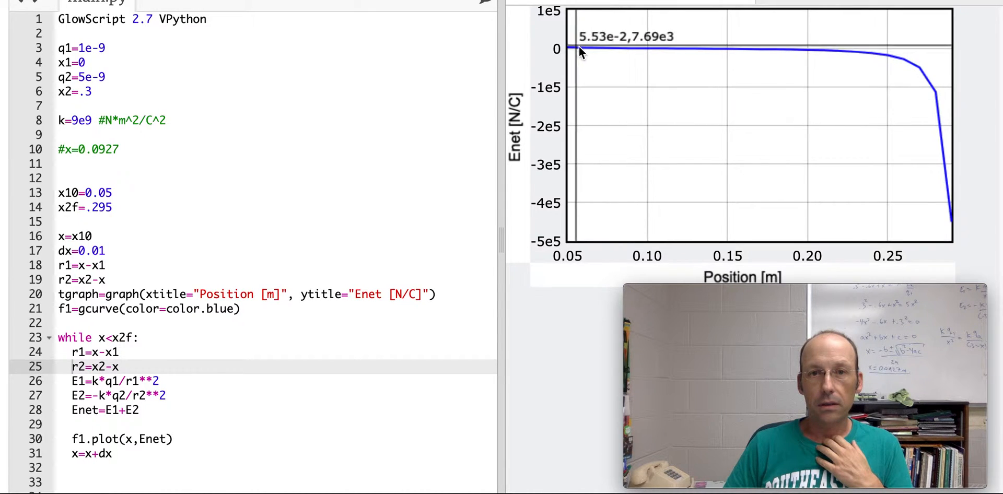
pyautogui.moveTo(755, 92)
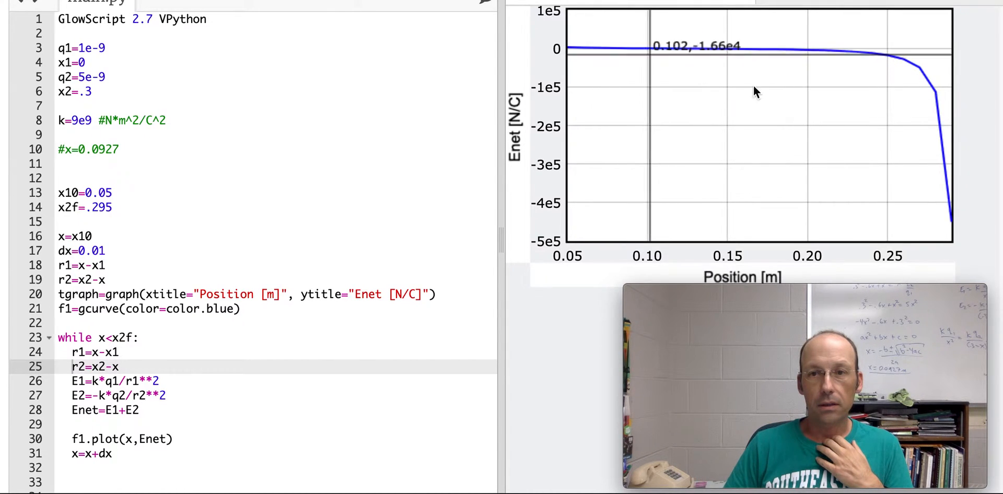
pyautogui.moveTo(816, 238)
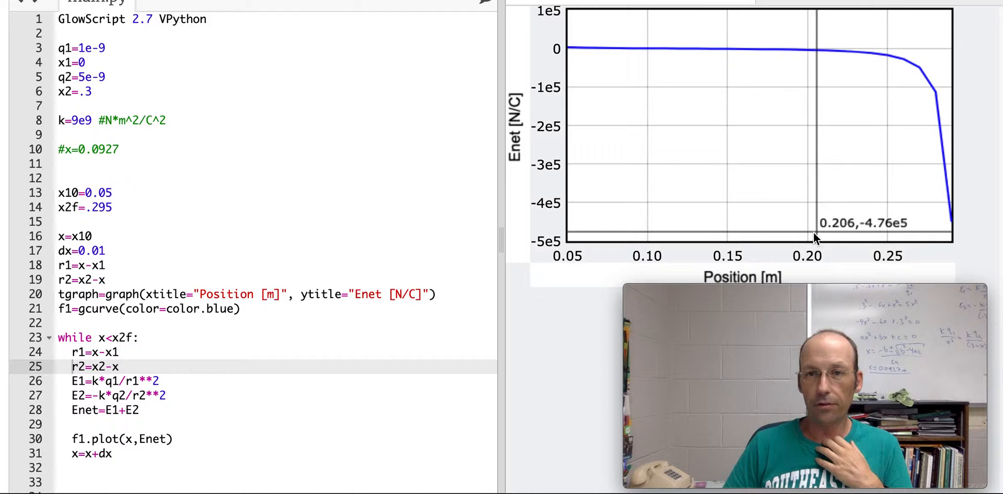
pyautogui.click(114, 207)
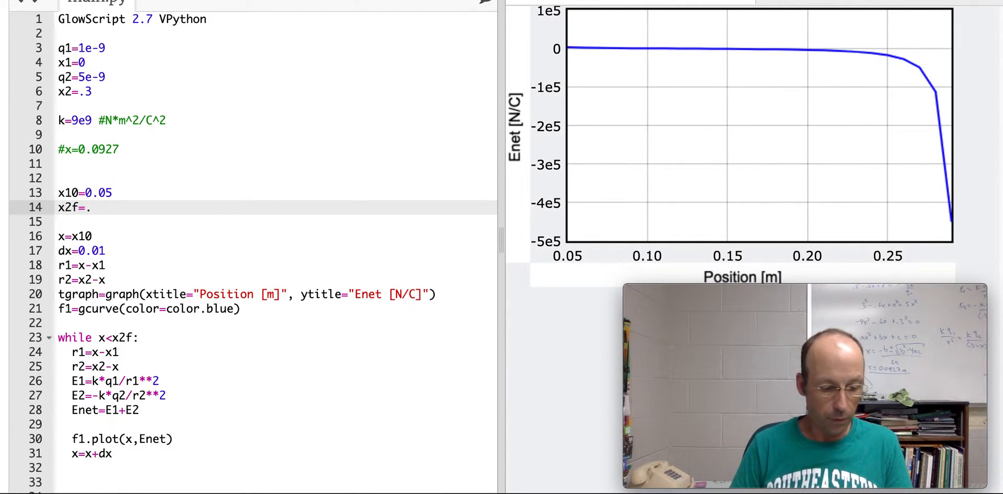
# Step: Set the final position to x2f=.2 so the graph spans 0.05–0.19 m
pyautogui.write('2')
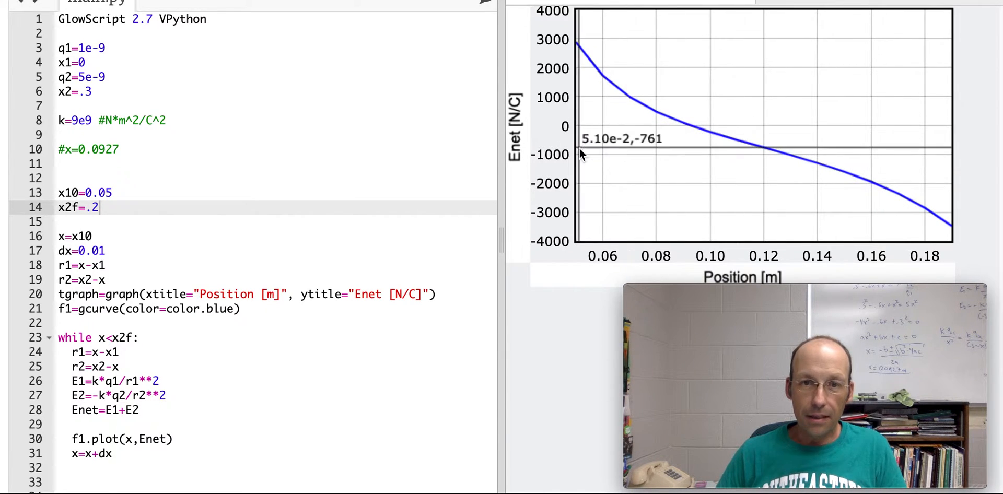
pyautogui.moveTo(580, 127)
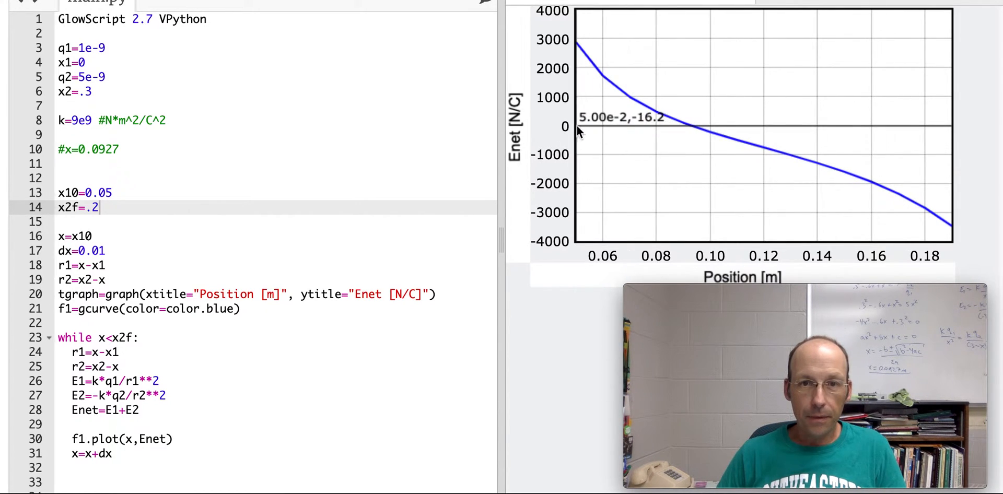
pyautogui.moveTo(579, 131)
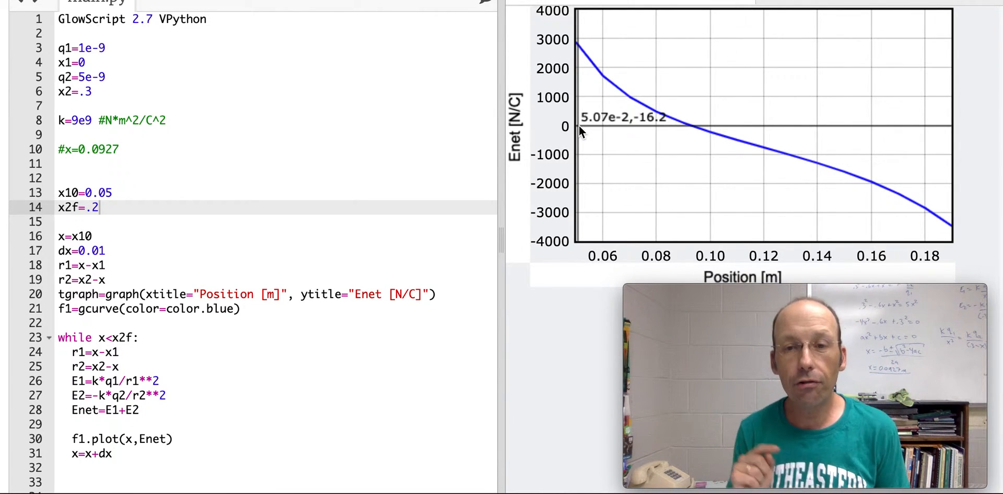
pyautogui.moveTo(585, 122)
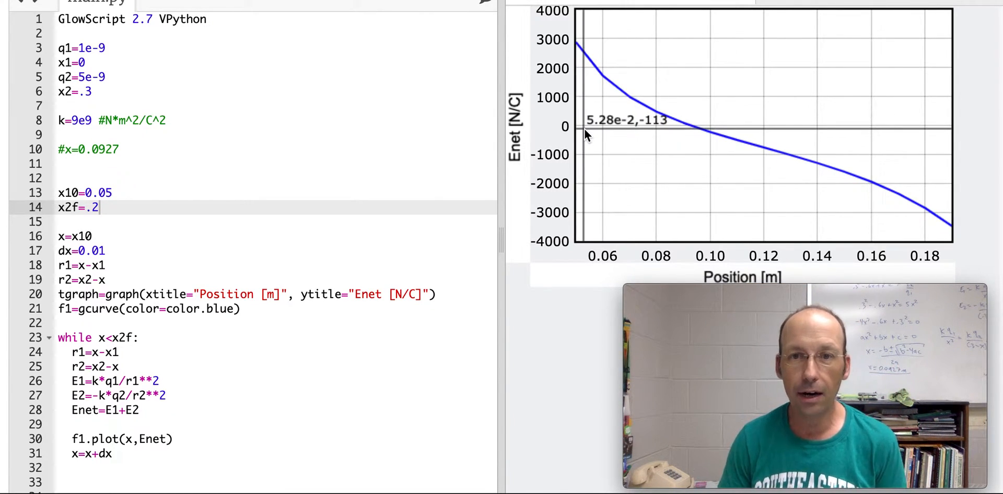
pyautogui.moveTo(692, 127)
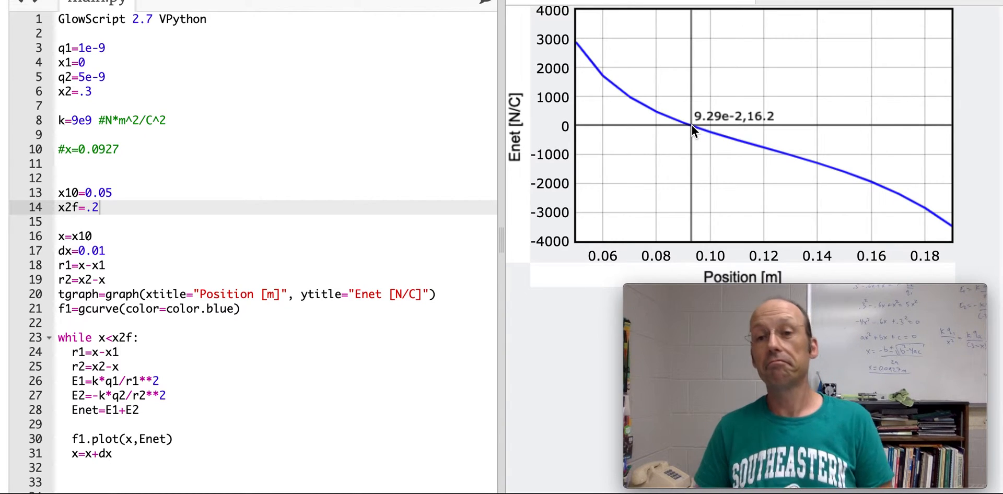
pyautogui.moveTo(540, 232)
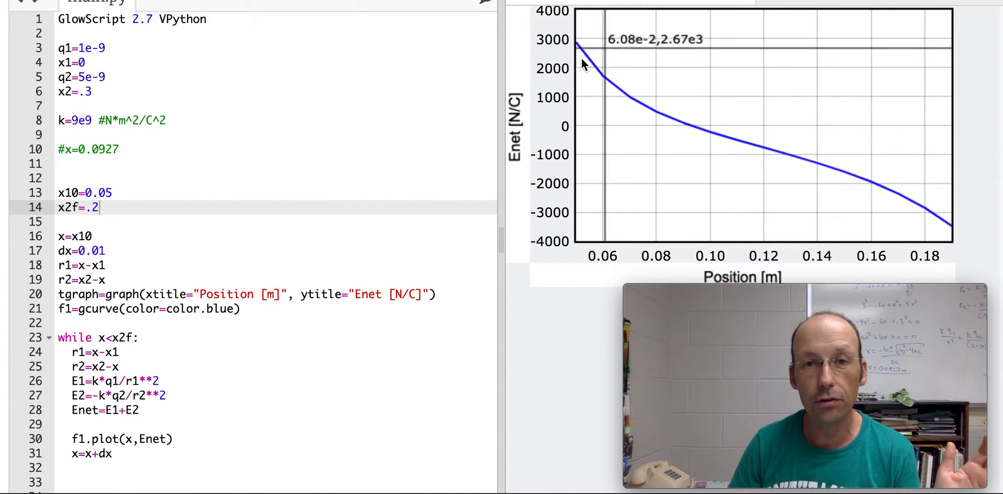
pyautogui.moveTo(605, 76)
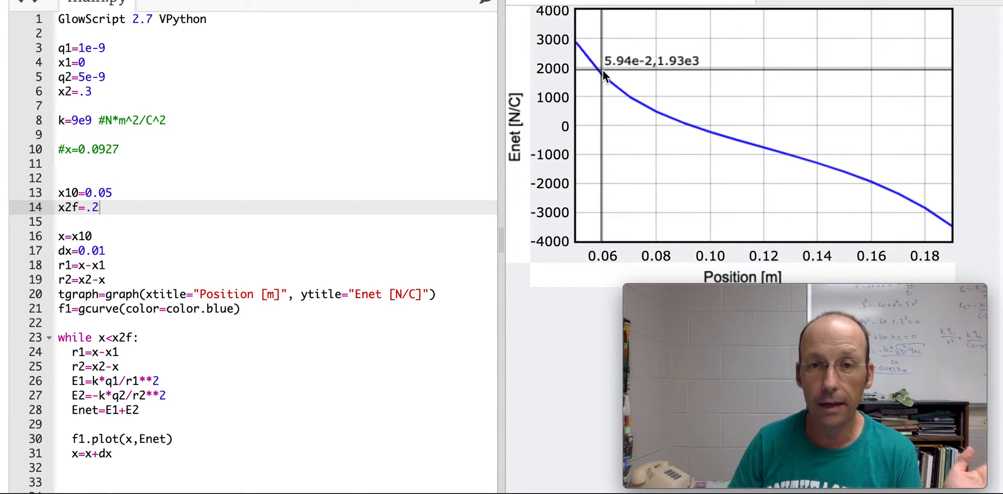
pyautogui.moveTo(619, 87)
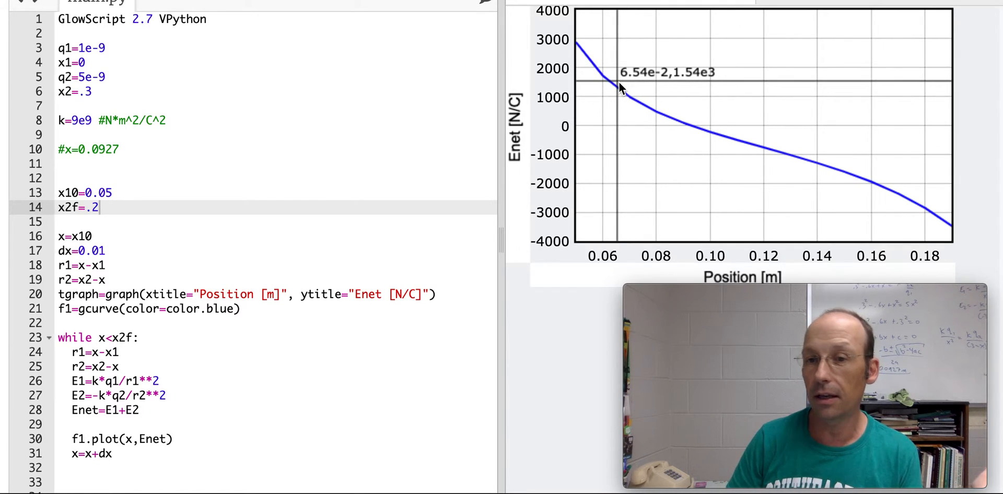
pyautogui.moveTo(950, 216)
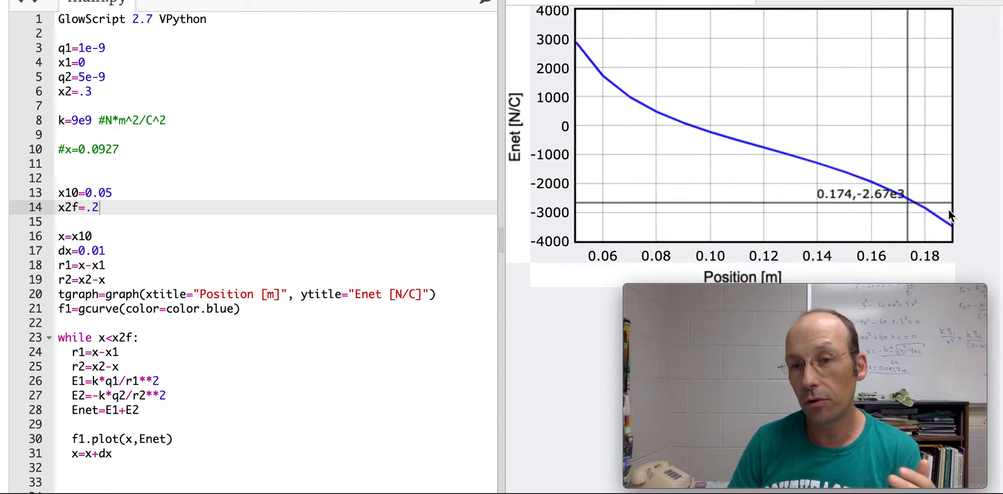
pyautogui.moveTo(901, 199)
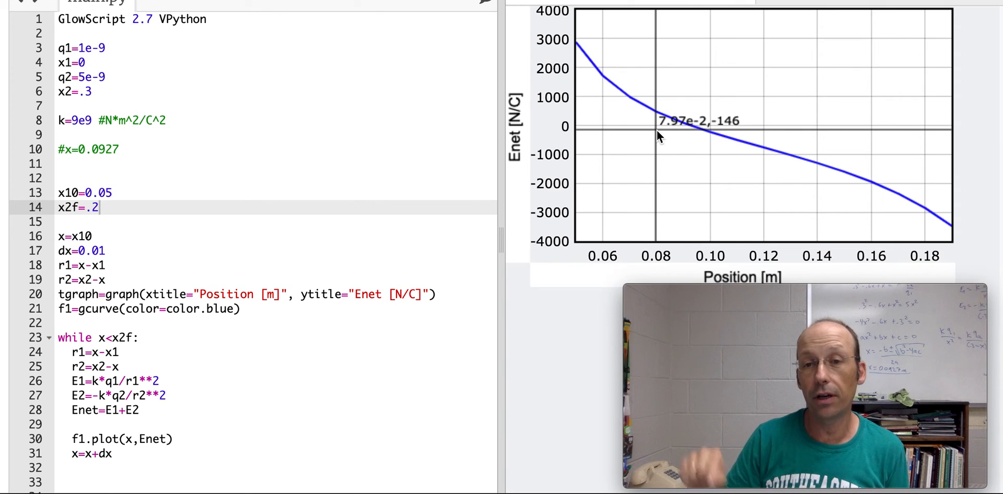
pyautogui.moveTo(540, 200)
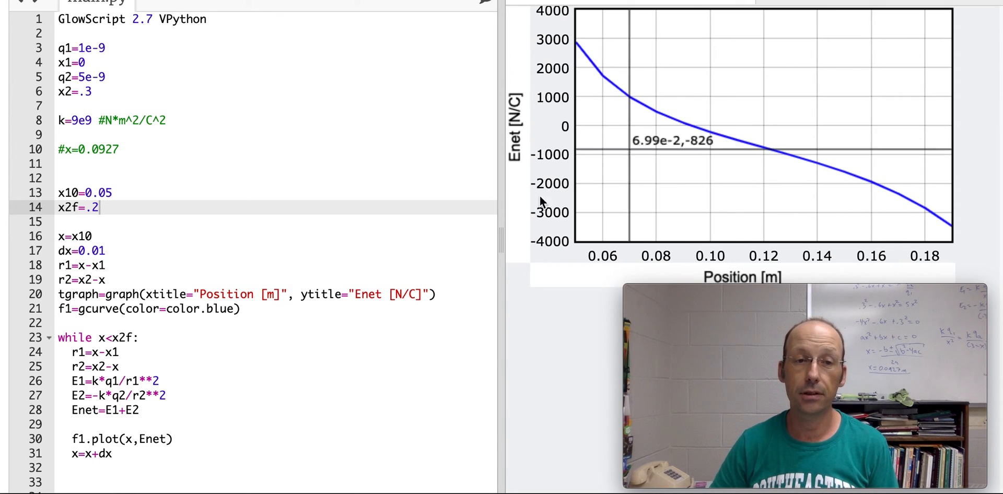
pyautogui.moveTo(542, 201)
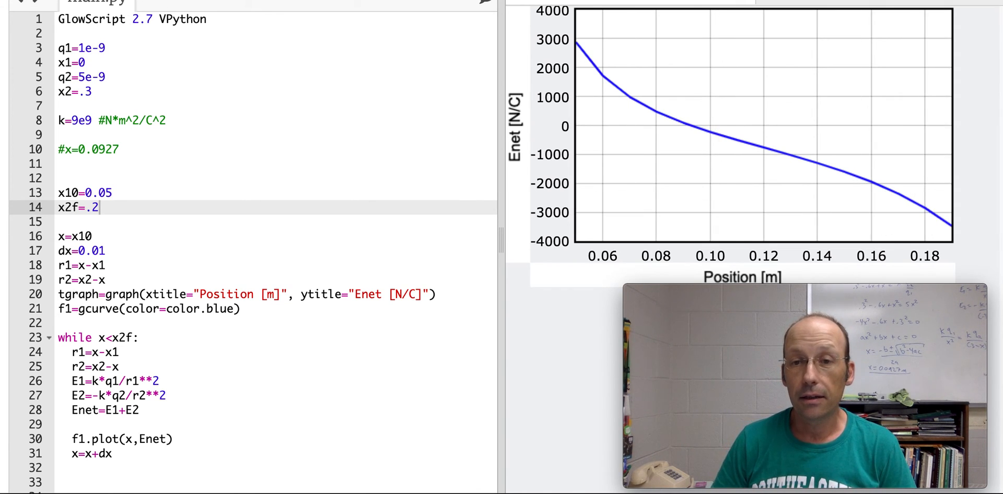